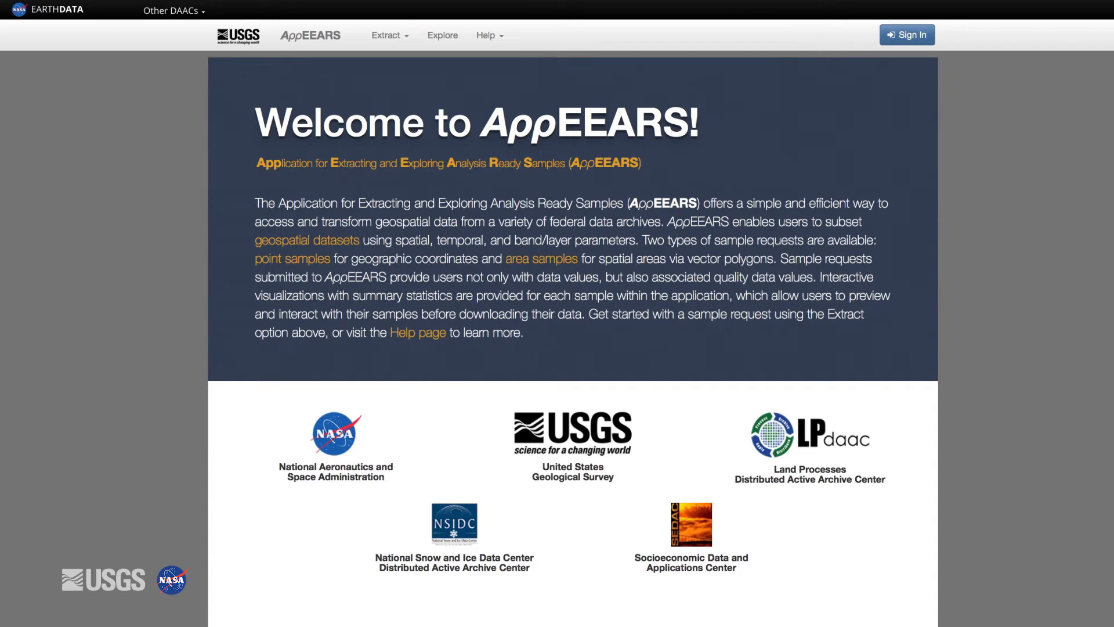
Sign in to AppEEARS and open the Extract Point Sample page.
left_click(907, 35)
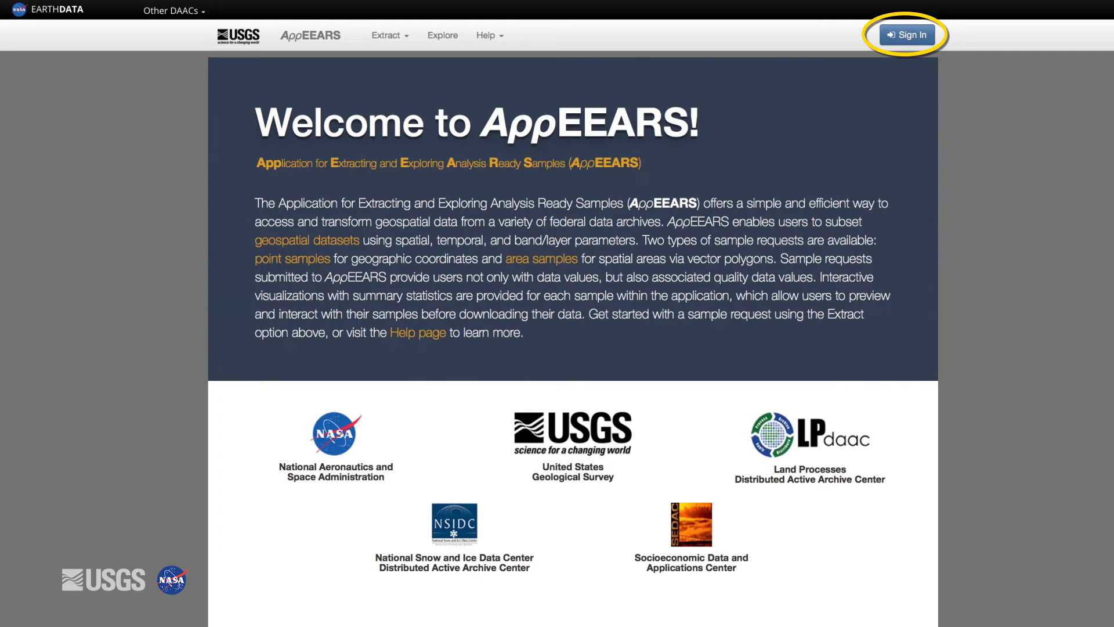
mouse_move(905, 37)
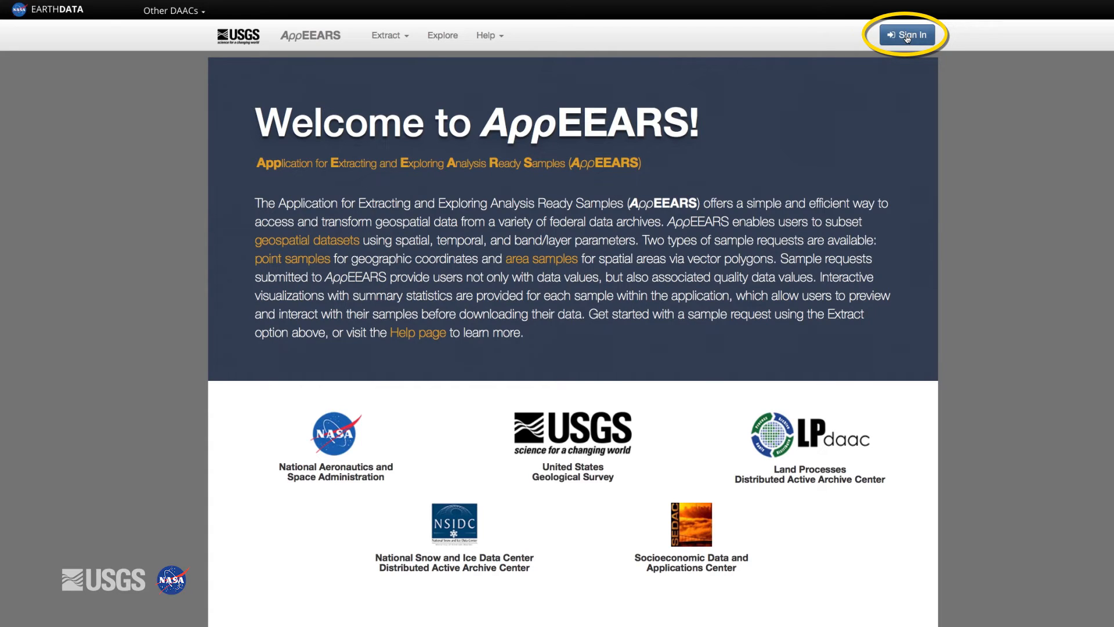
left_click(907, 34)
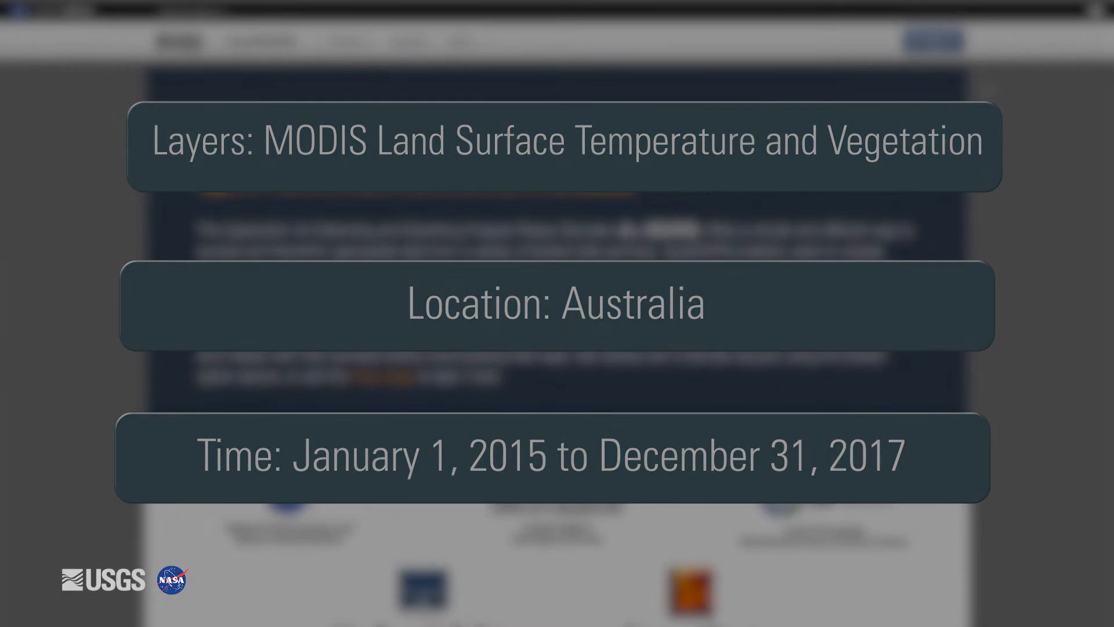
left_click(367, 19)
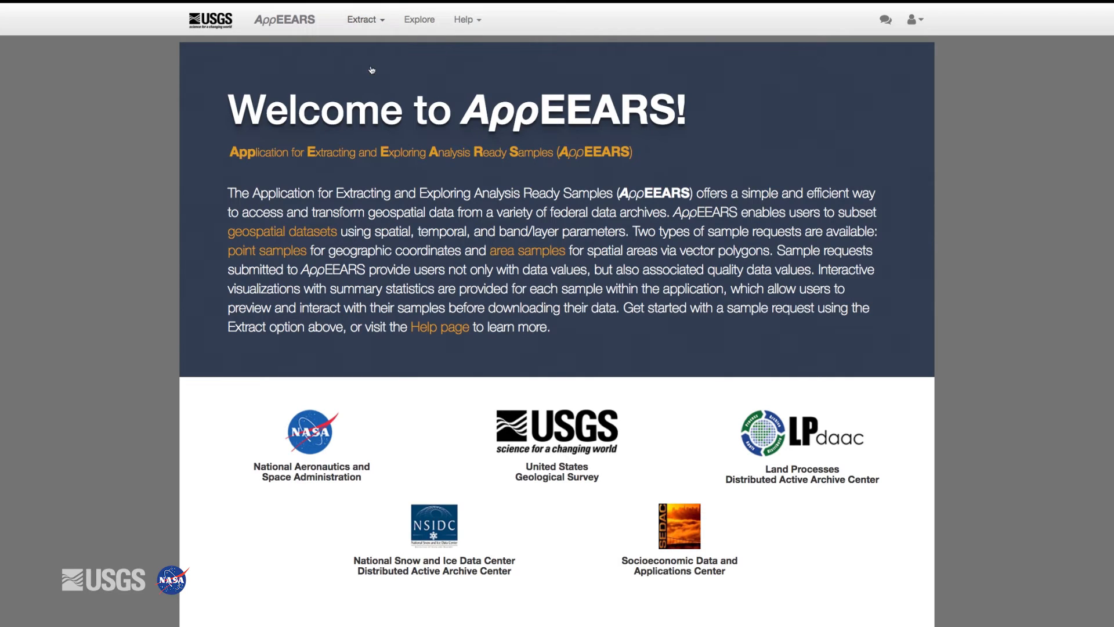
left_click(362, 19)
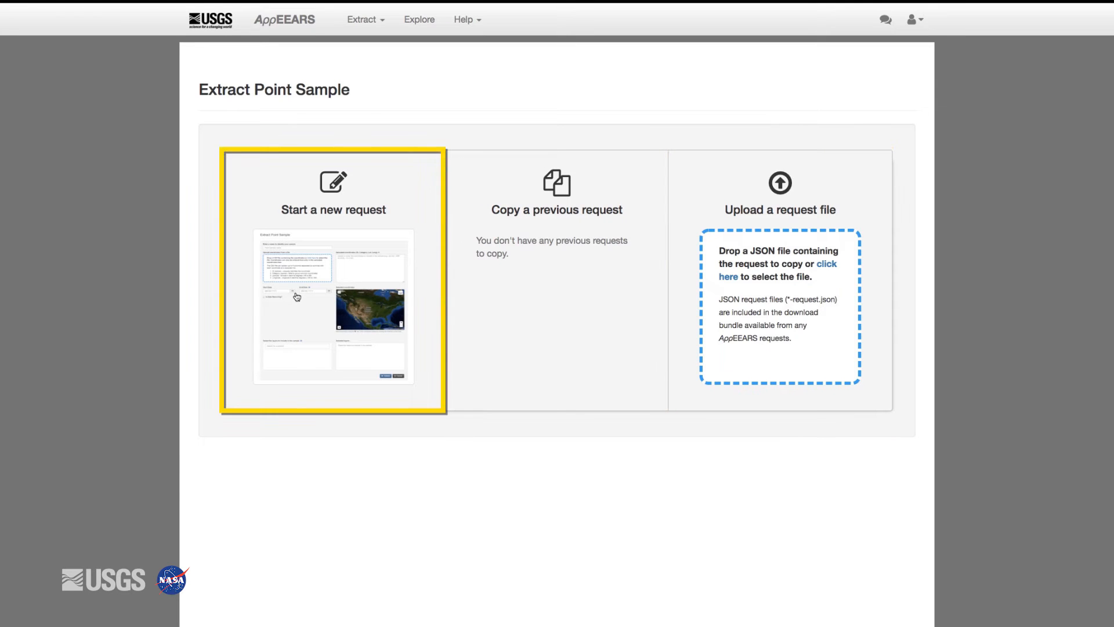
mouse_move(296, 297)
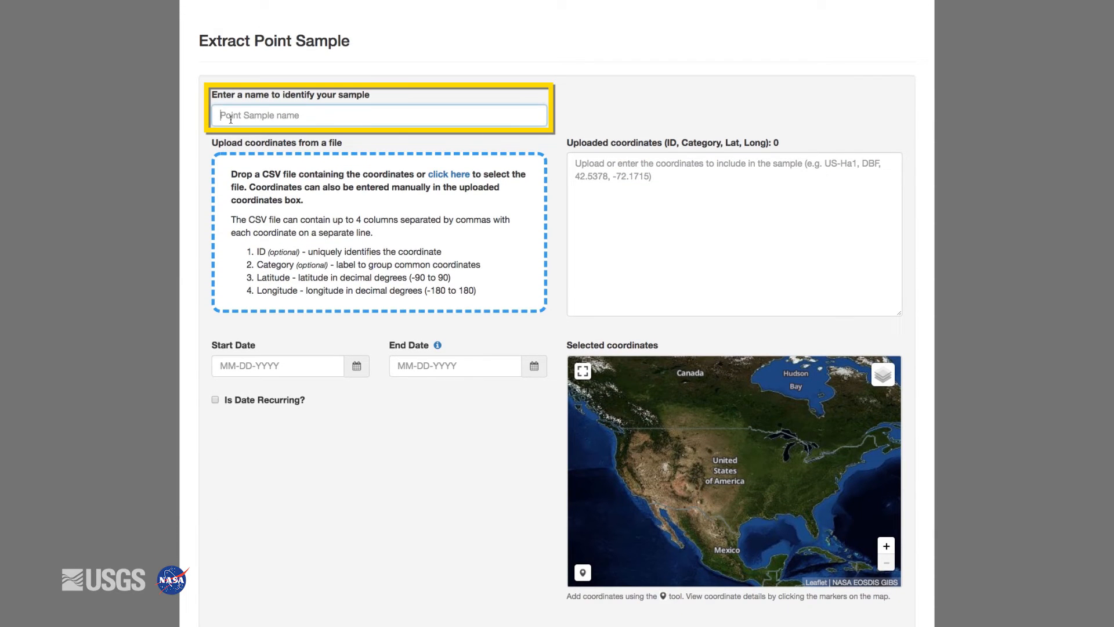
Enter 'Australian Flux Towers' as the sample name.
type("Australian")
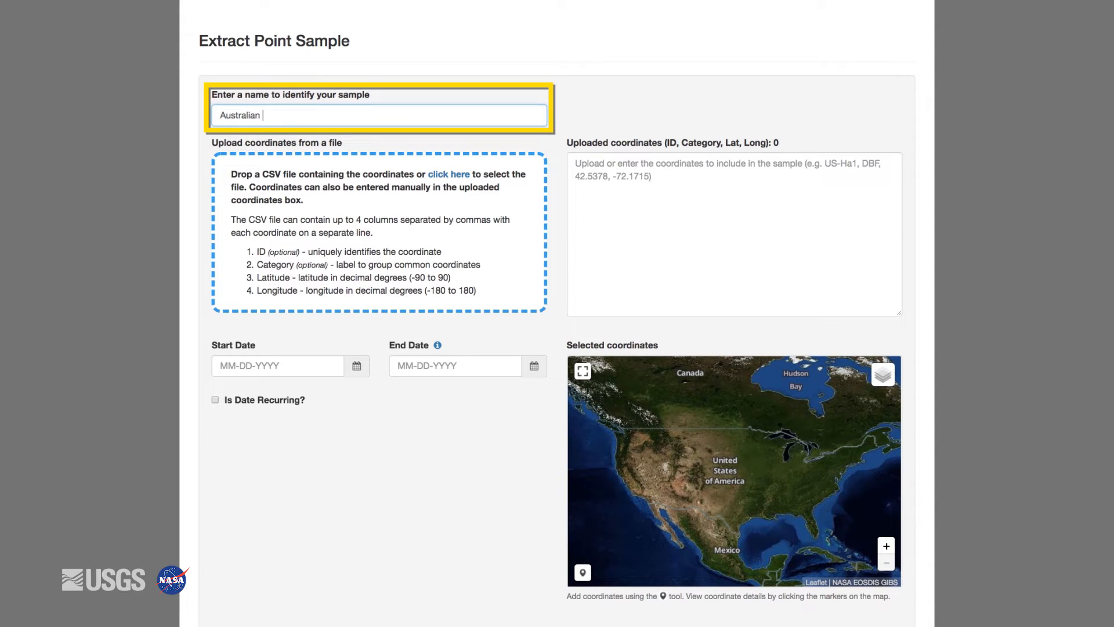
type("Flux Towers")
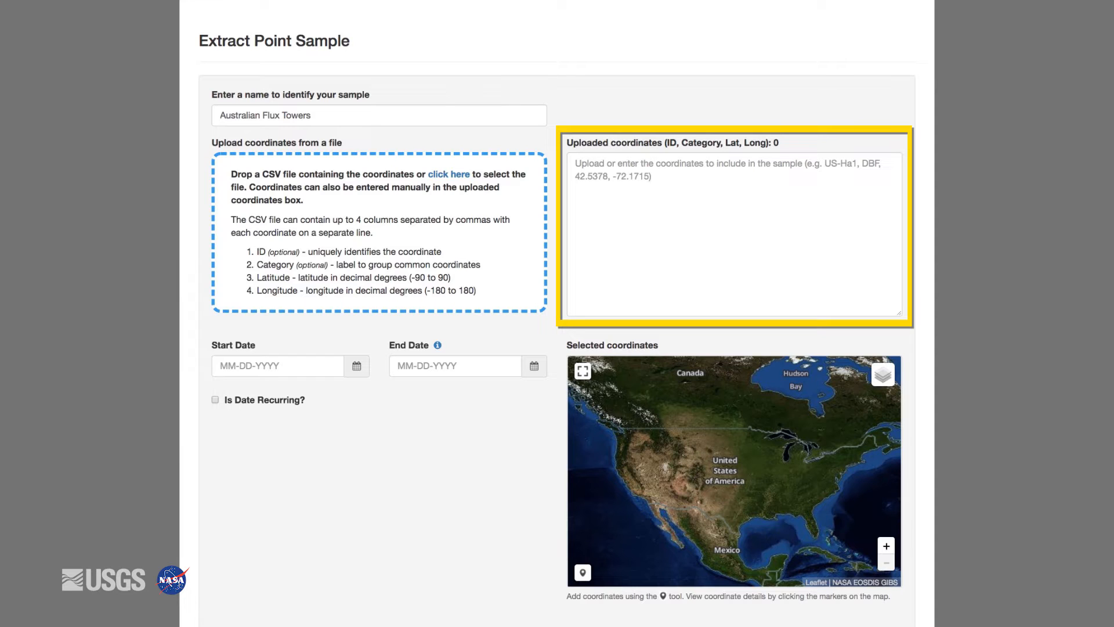
Paste the 22 AU site IDs, categories, latitudes and longitudes into the coordinates box.
left_click(582, 572)
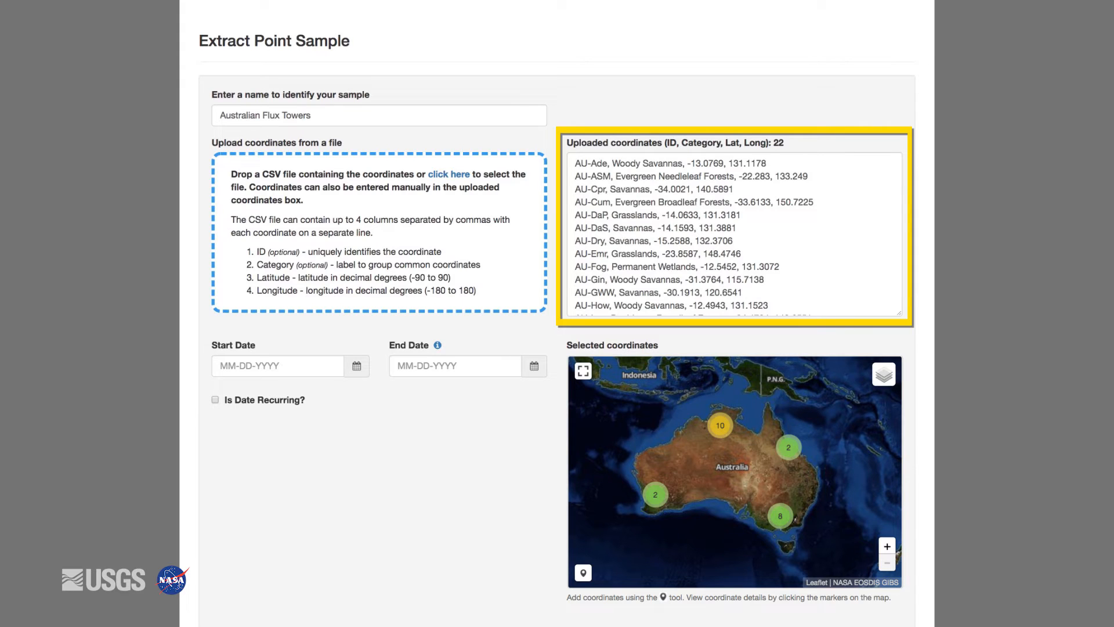
double_click(628, 163)
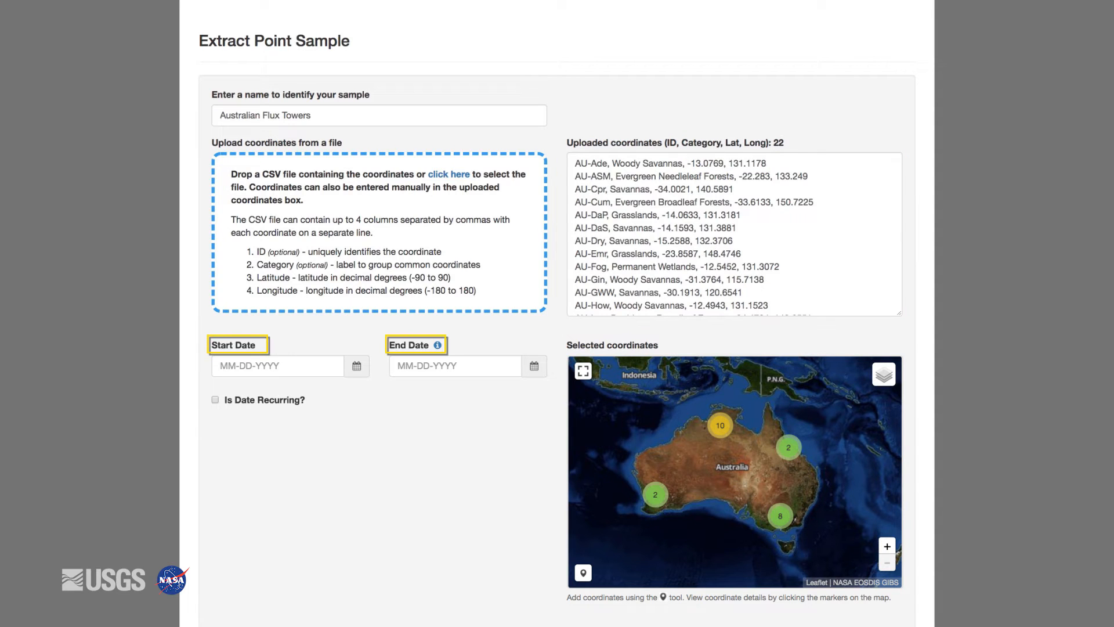
mouse_move(356, 368)
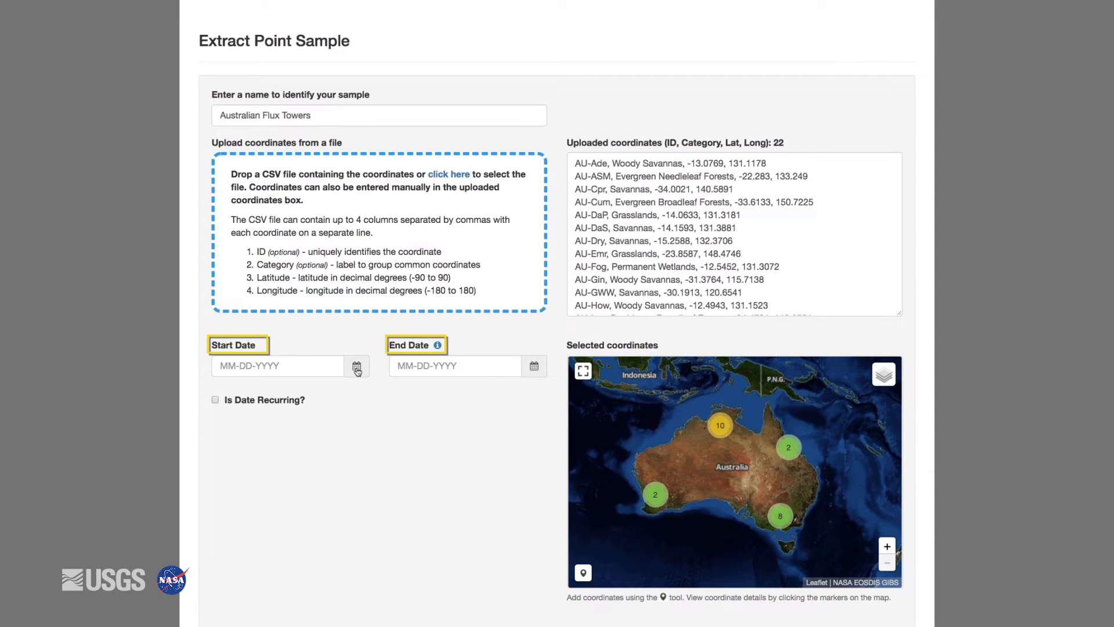
Set the start date to 01-01-2015 and the end date to 12-31-2017.
left_click(357, 366)
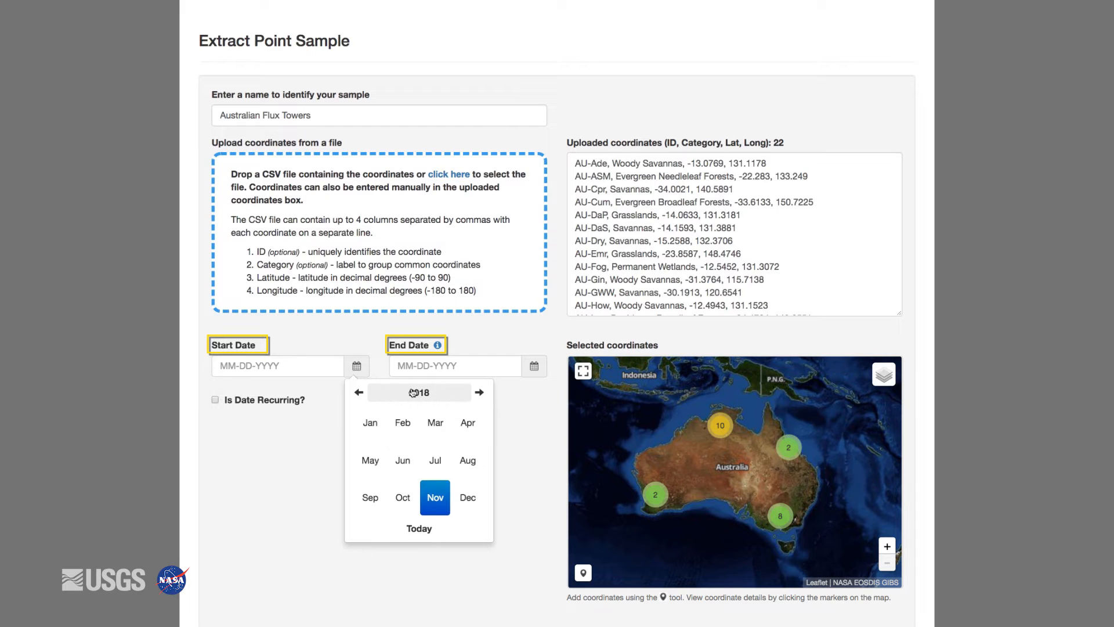
left_click(358, 392)
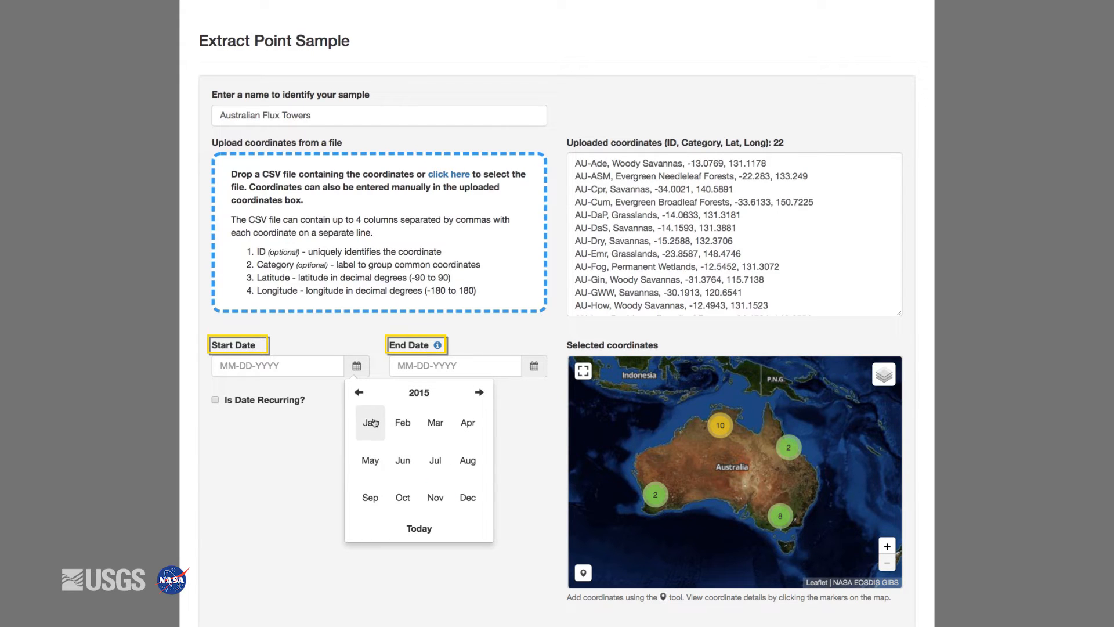
left_click(369, 422)
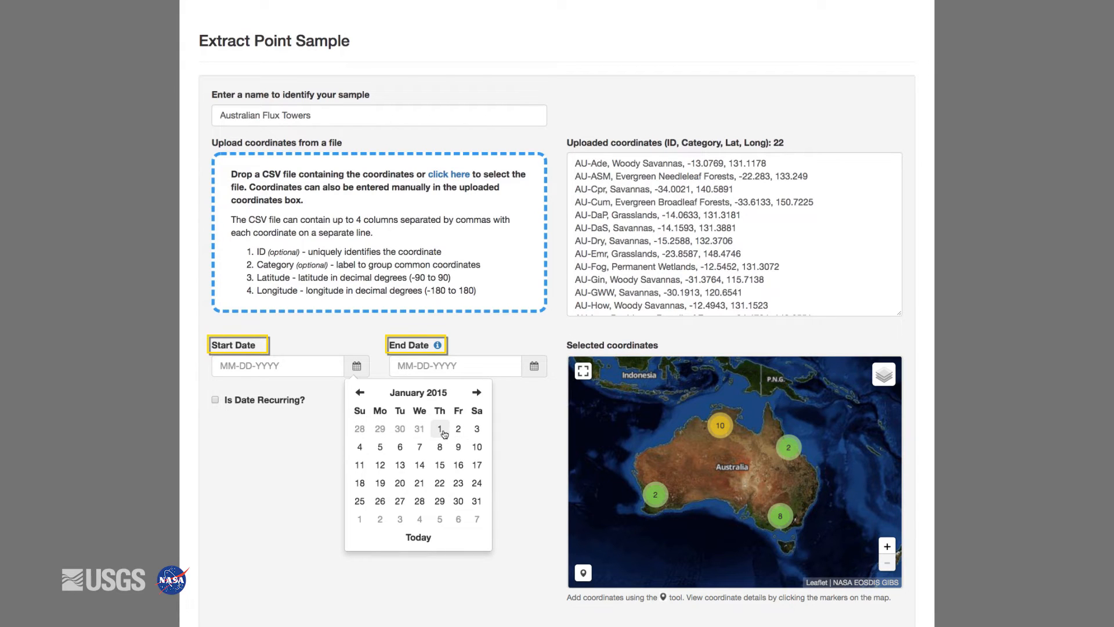
left_click(440, 428)
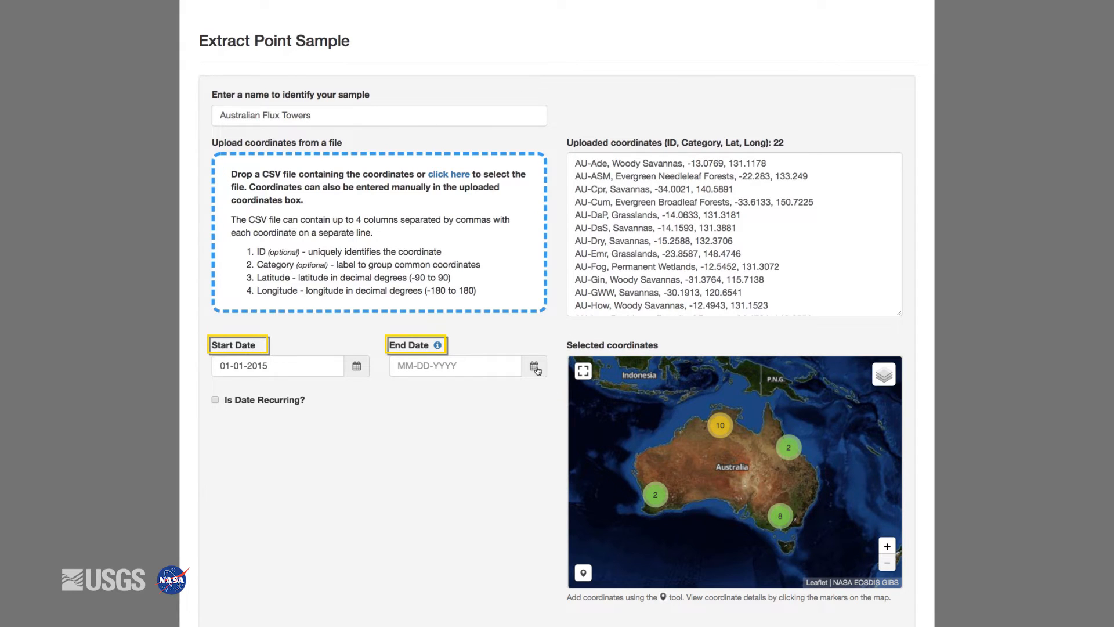
left_click(534, 366)
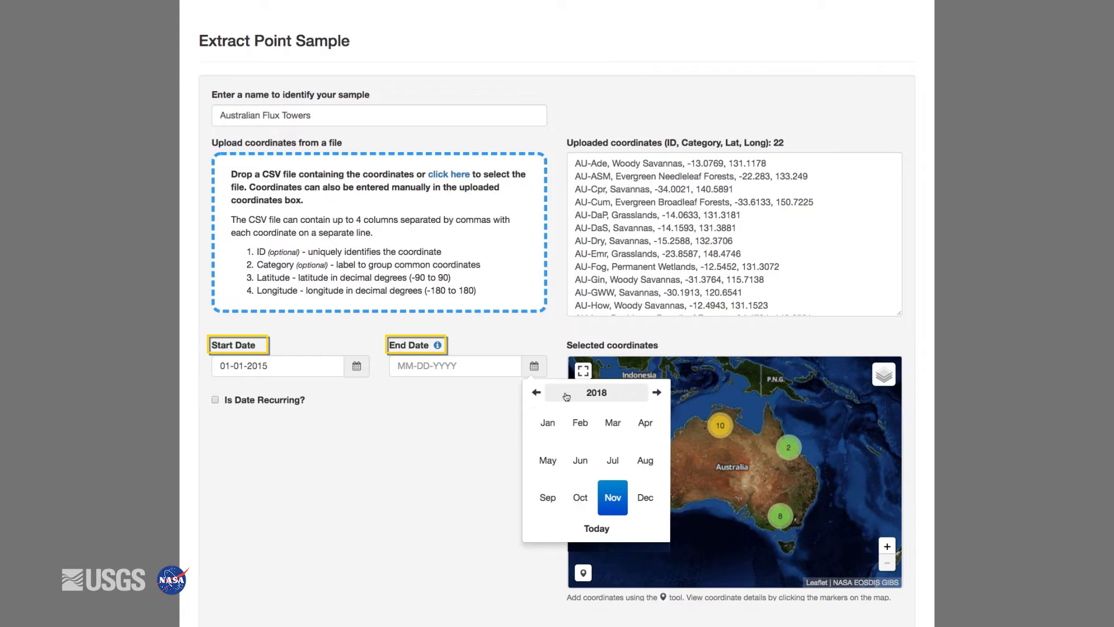
left_click(536, 393)
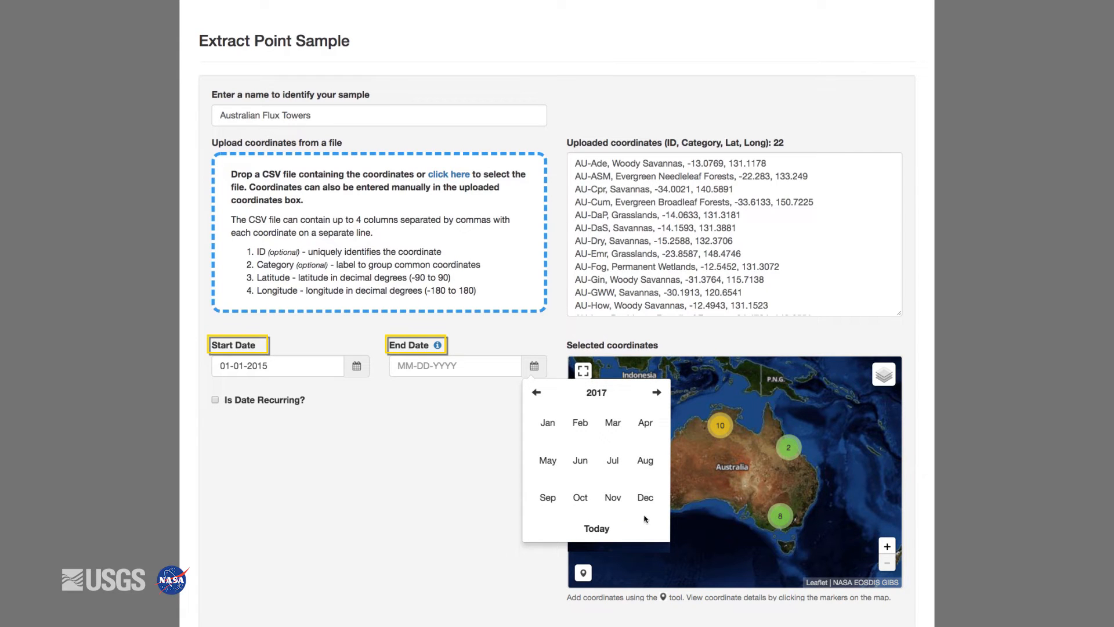
left_click(645, 497)
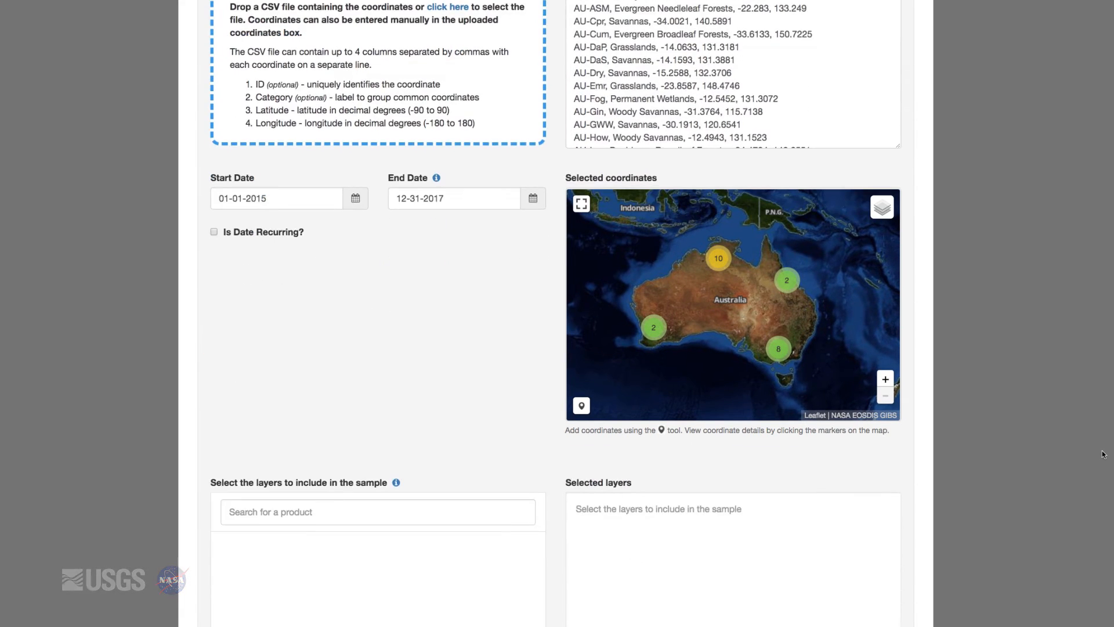
Add the LST_Day_1km layer from the 8-day Terra land surface temperature product.
type("Temper")
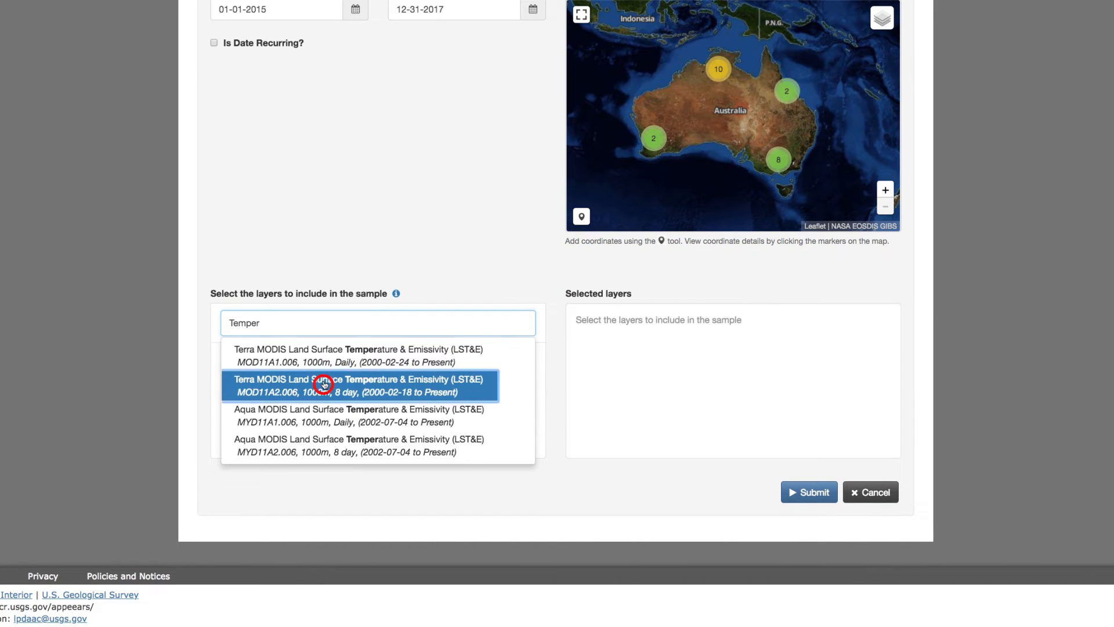
left_click(324, 385)
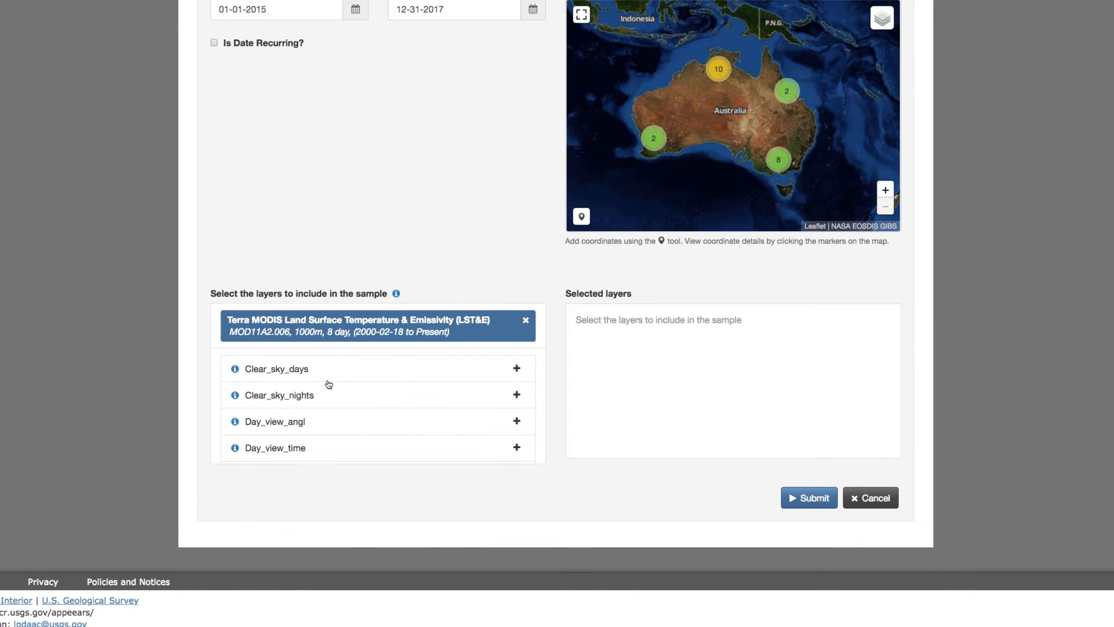
scroll("down", 3)
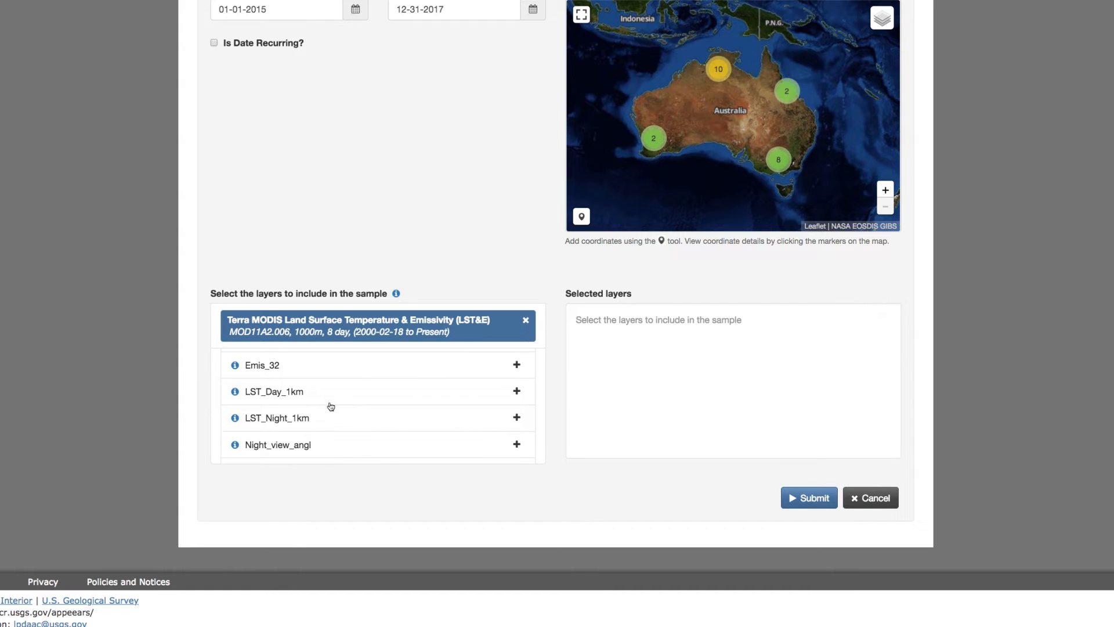
left_click(514, 391)
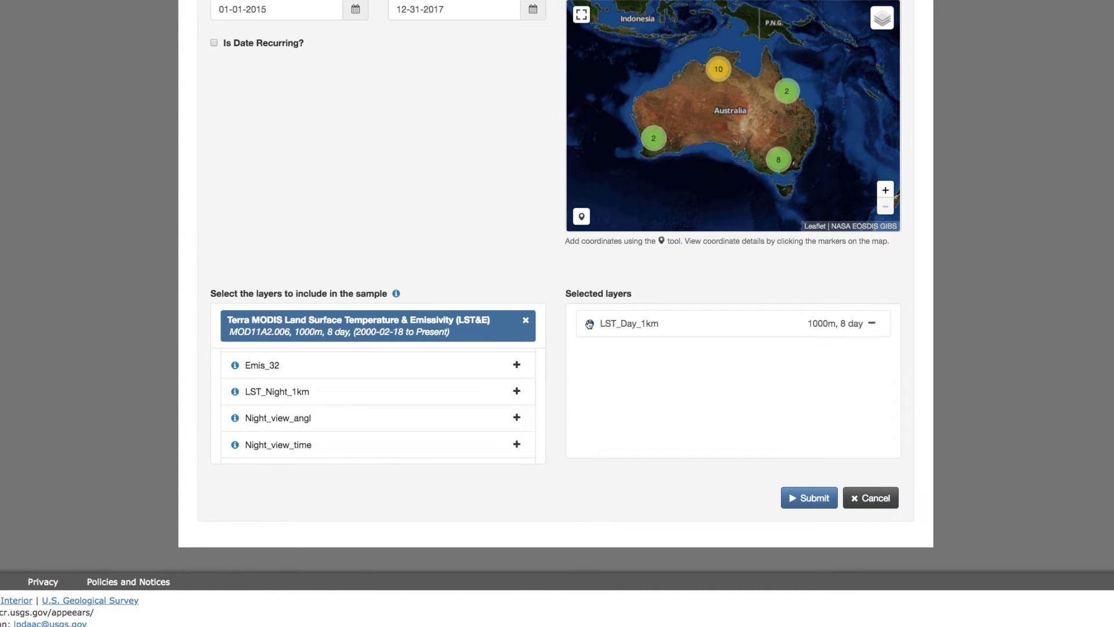
left_click(590, 323)
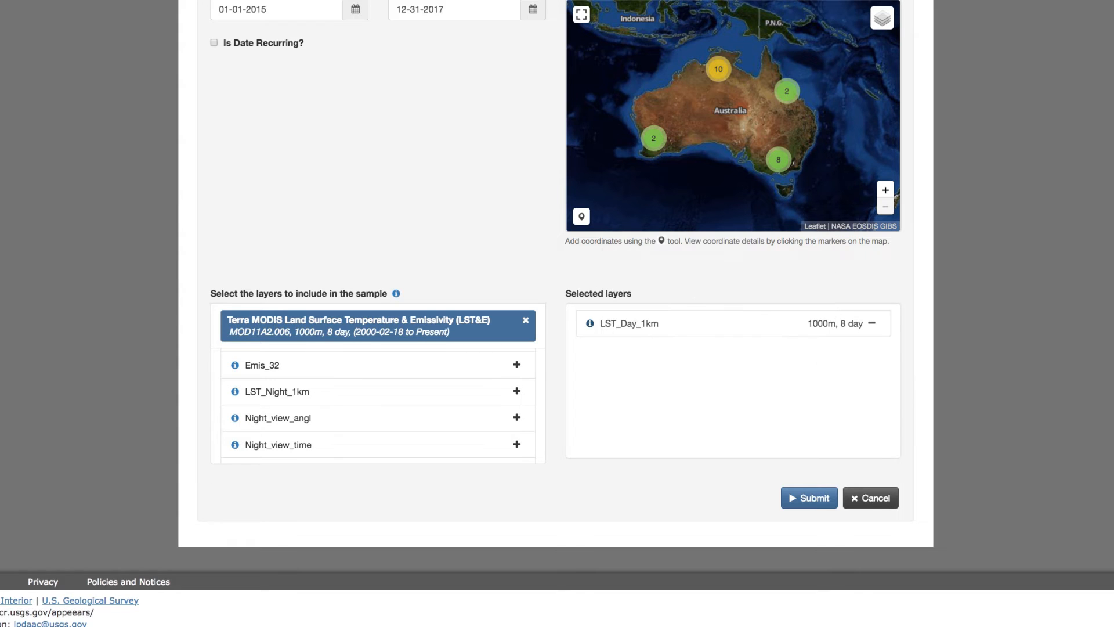
mouse_move(256, 369)
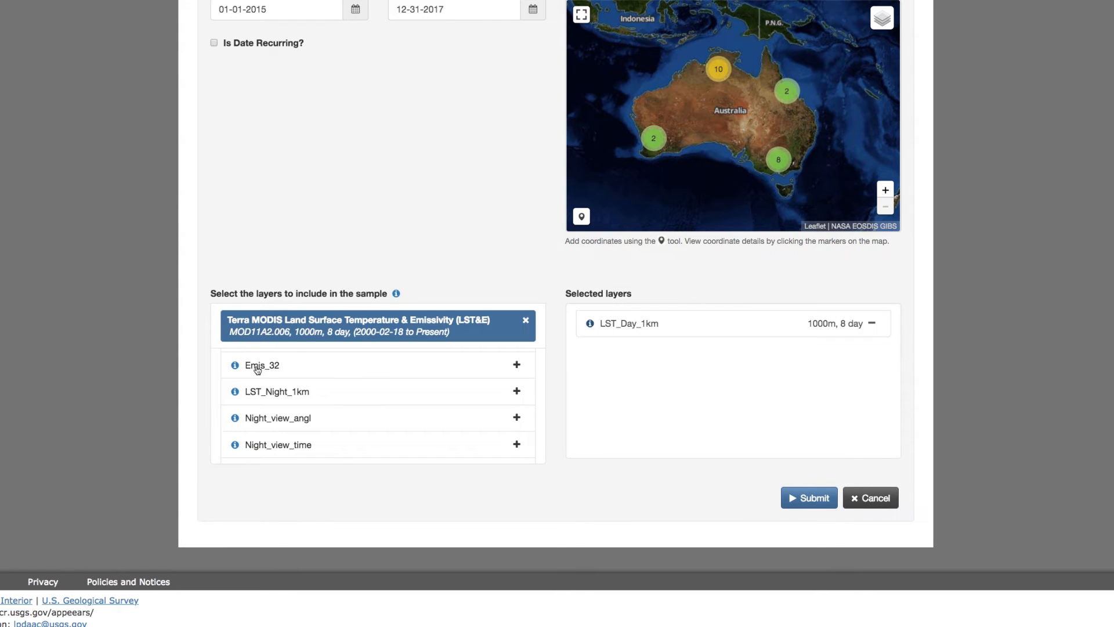
Add then remove Emis_32, search MOD13 for the NDVI layer, and submit.
left_click(517, 364)
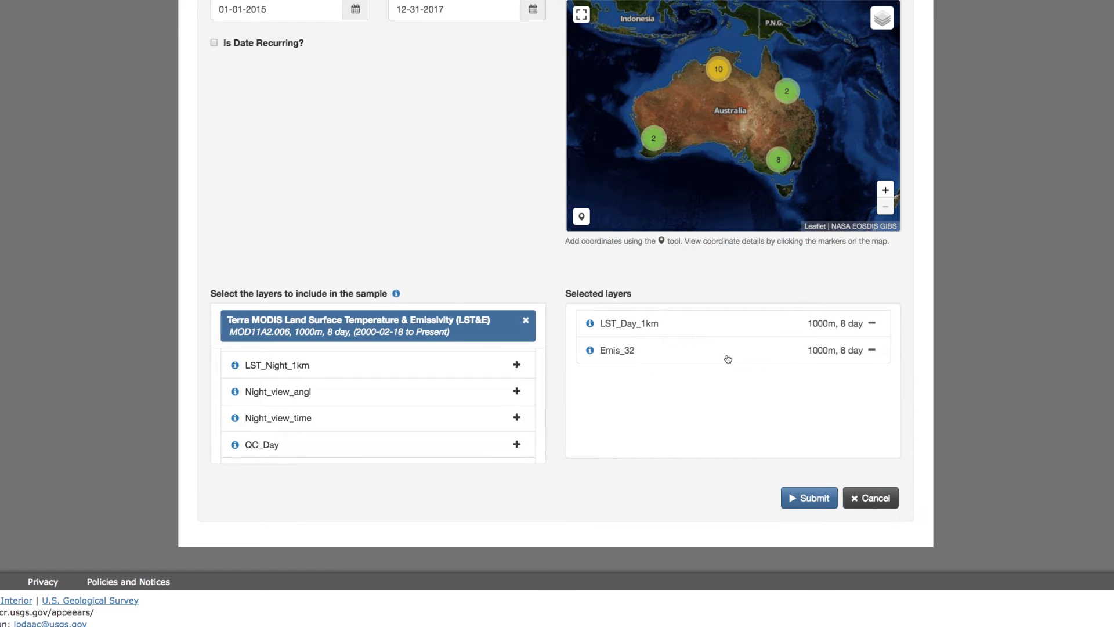
left_click(871, 350)
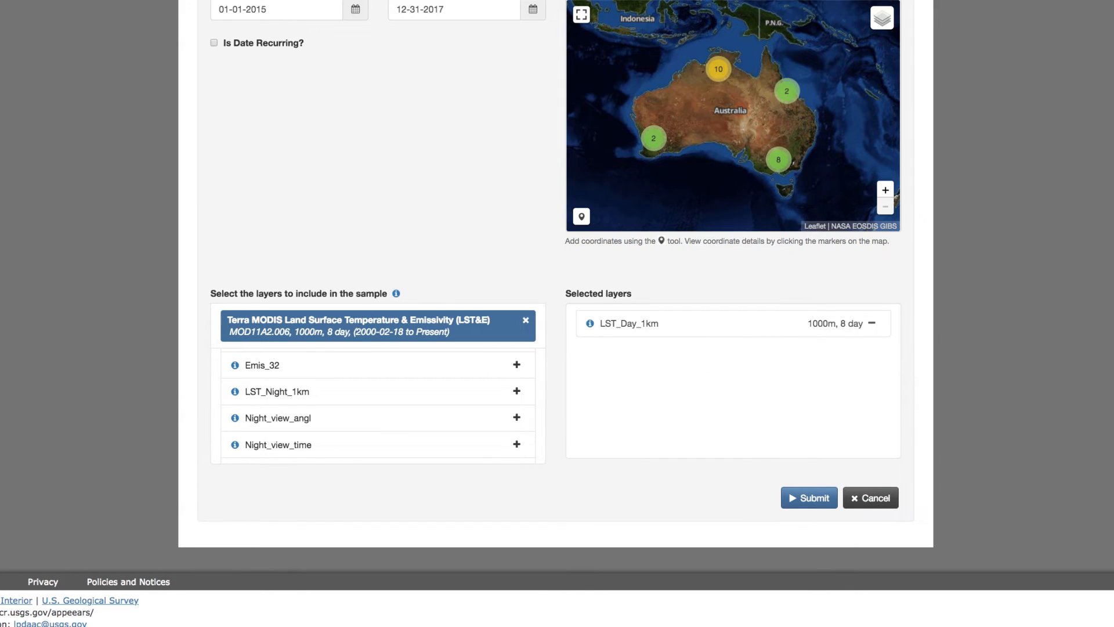
mouse_move(662, 349)
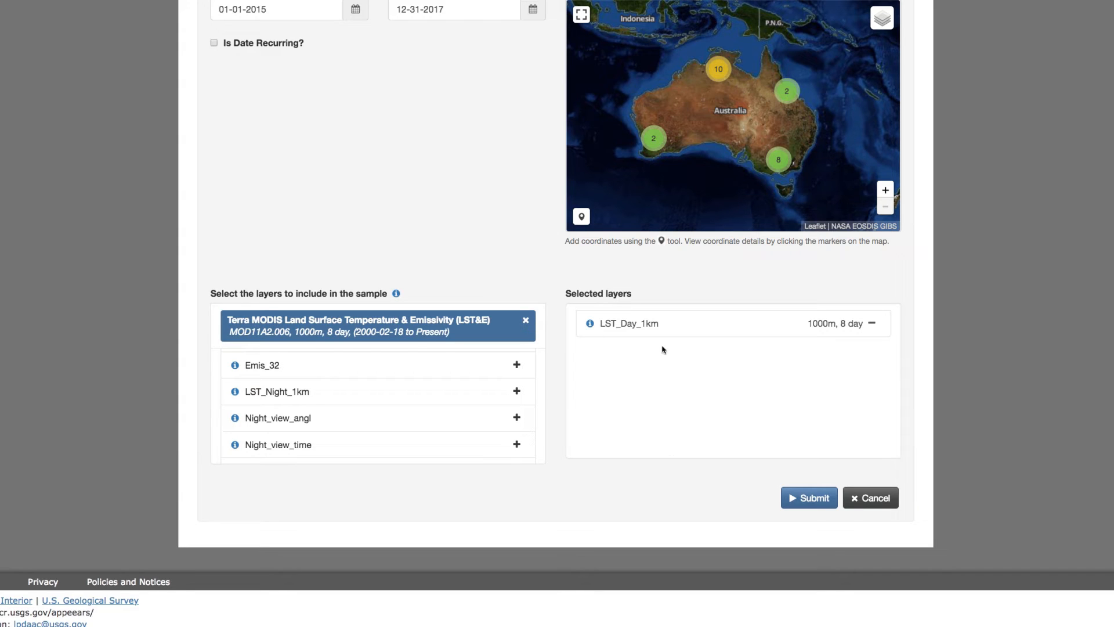
type("MOD")
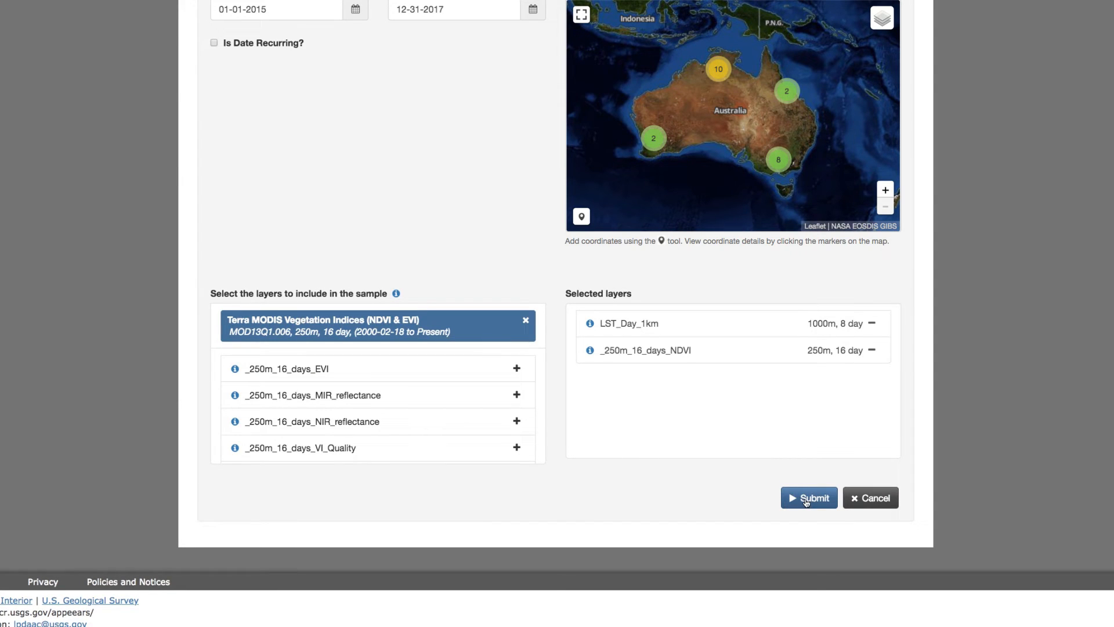
left_click(808, 498)
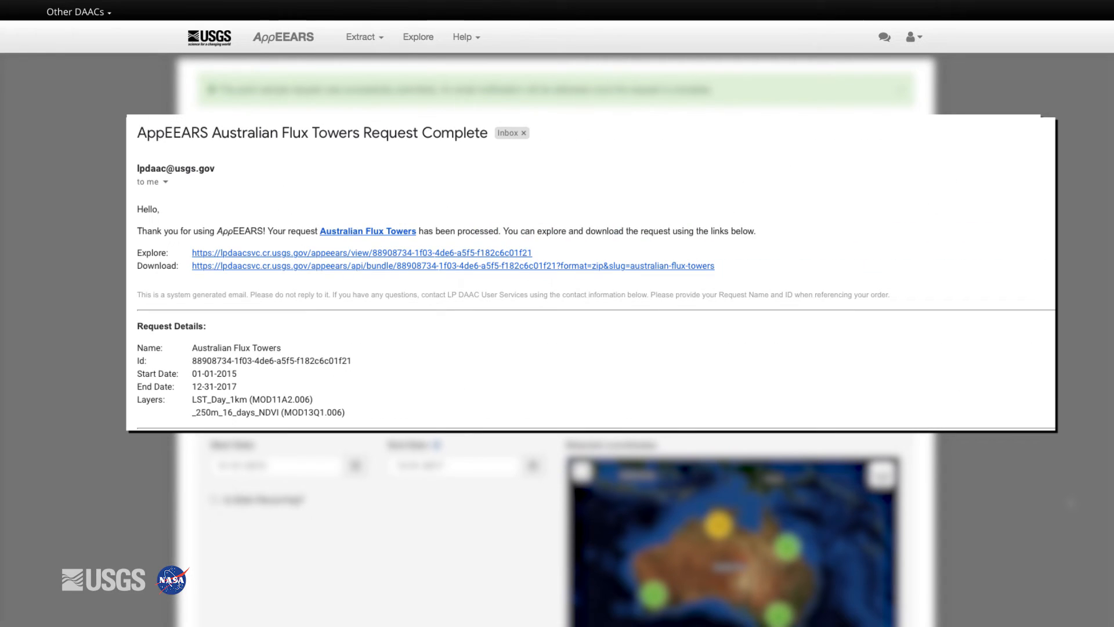
Open Explore Requests, where Australian Flux Towers is listed as completed.
left_click(418, 37)
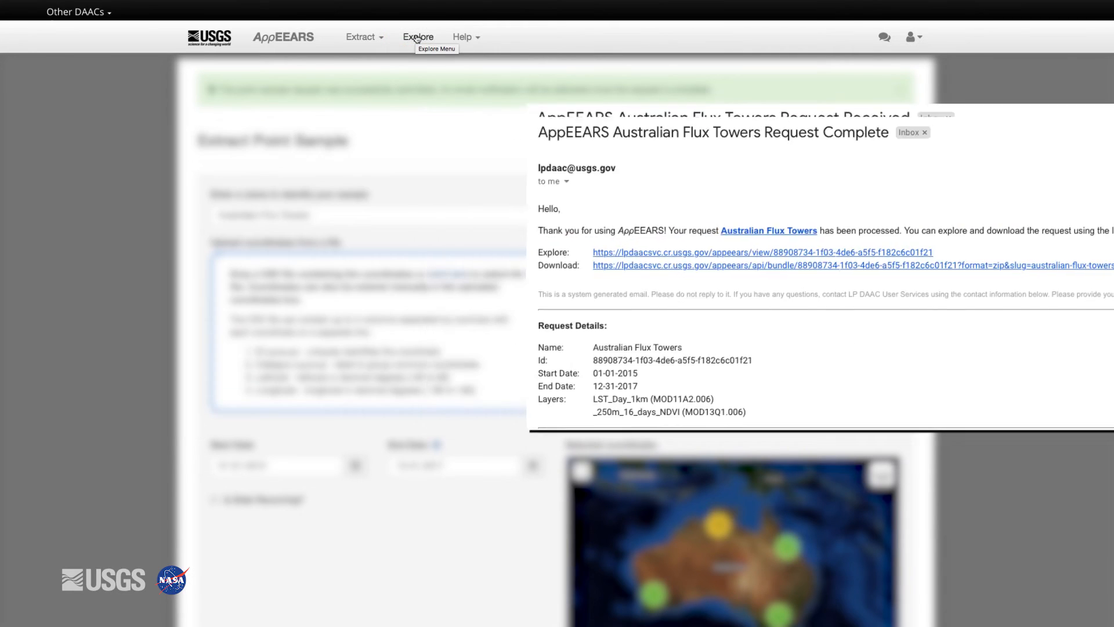
left_click(417, 36)
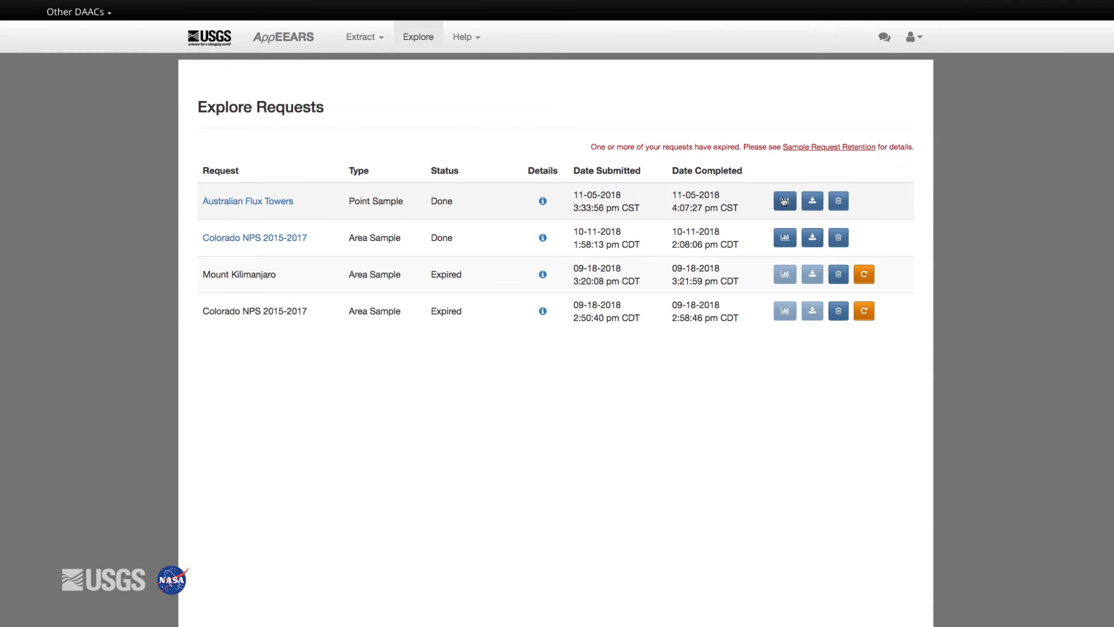
Open the sample's charts, preview Layer and Categorical views, then open Temporal's Quality dropdown.
left_click(785, 200)
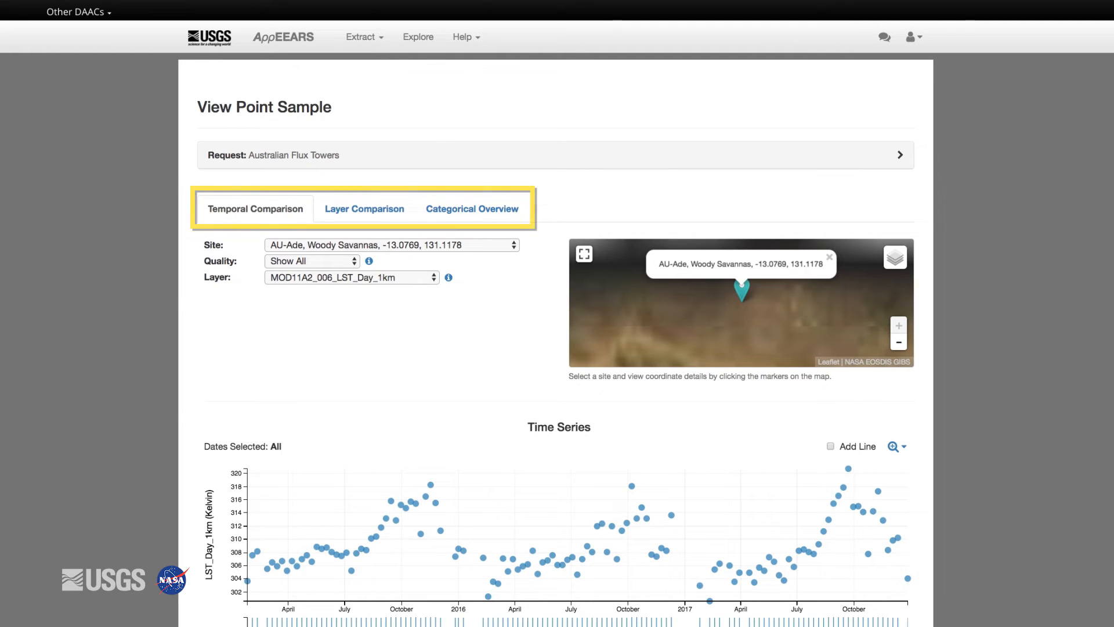
mouse_move(359, 216)
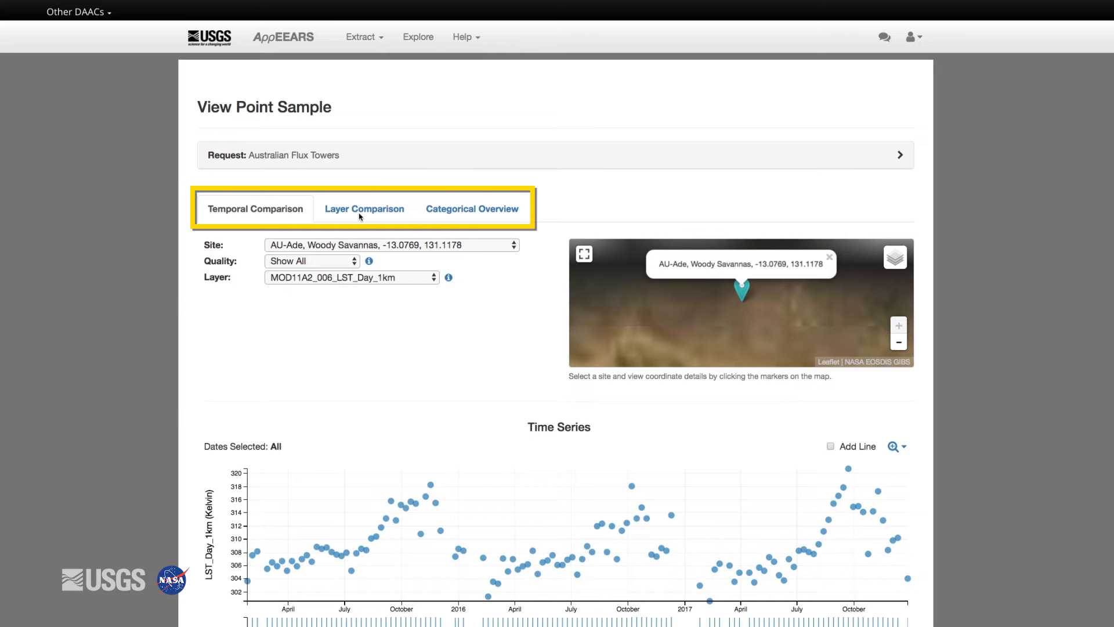
left_click(364, 209)
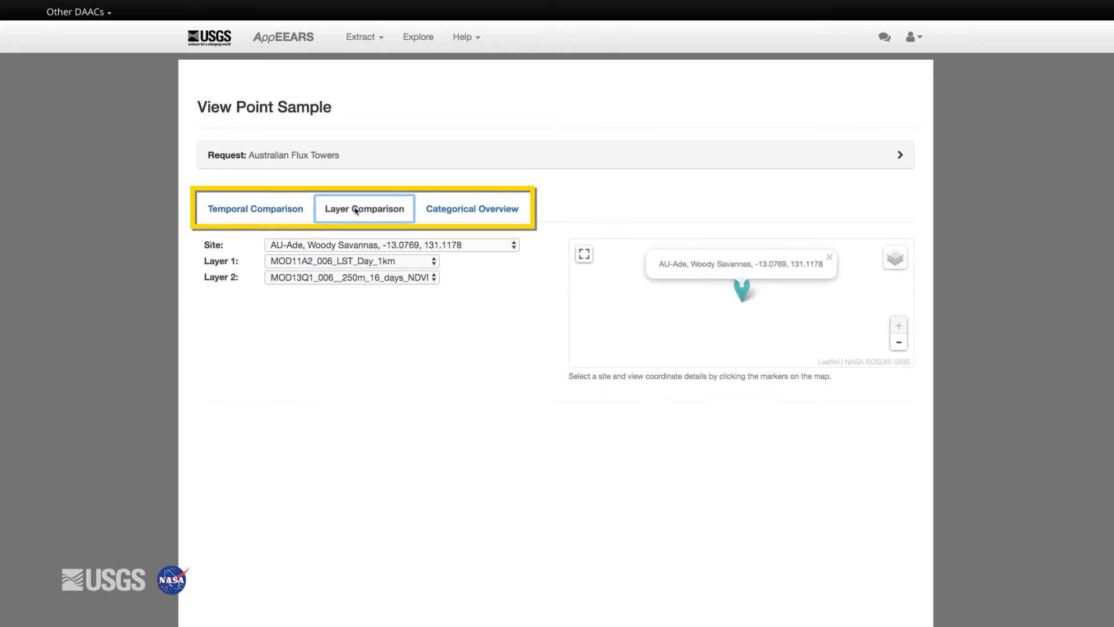
left_click(473, 209)
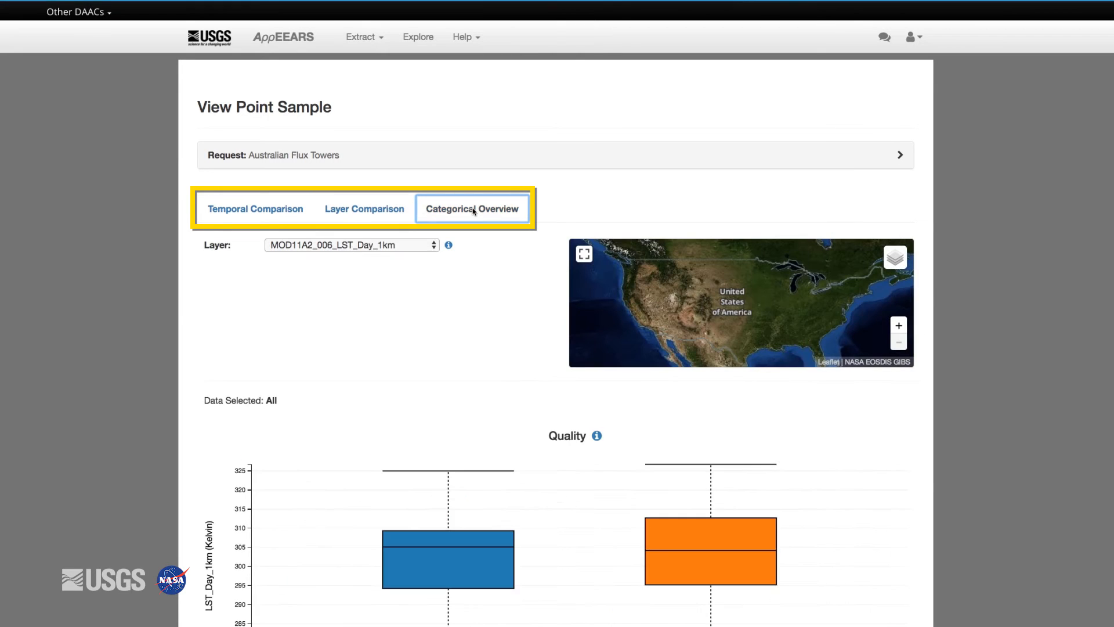
left_click(256, 208)
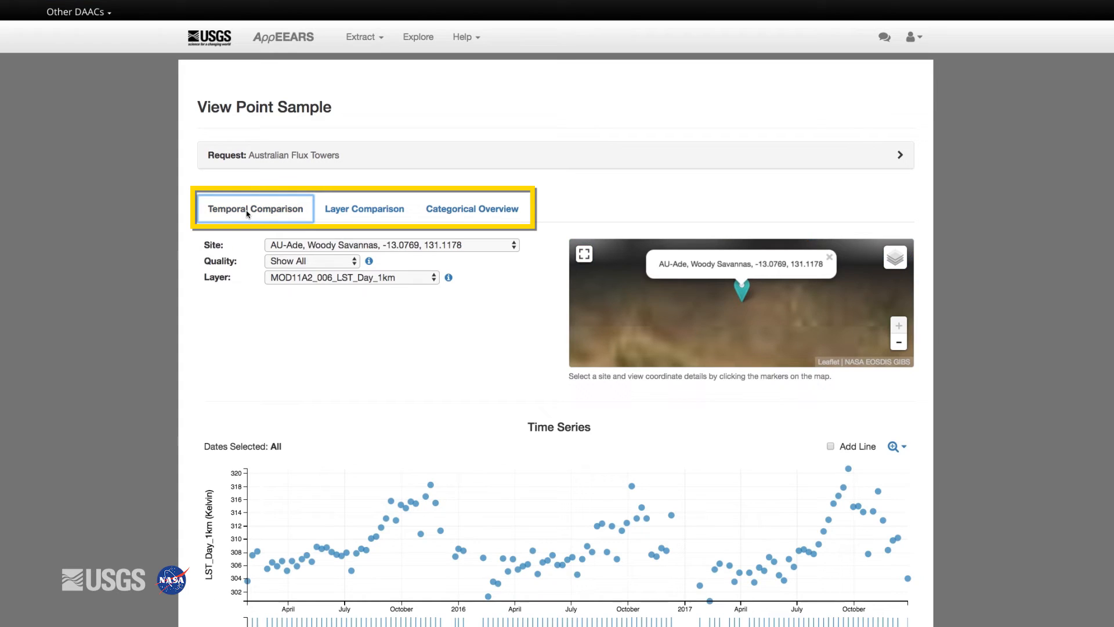
left_click(311, 261)
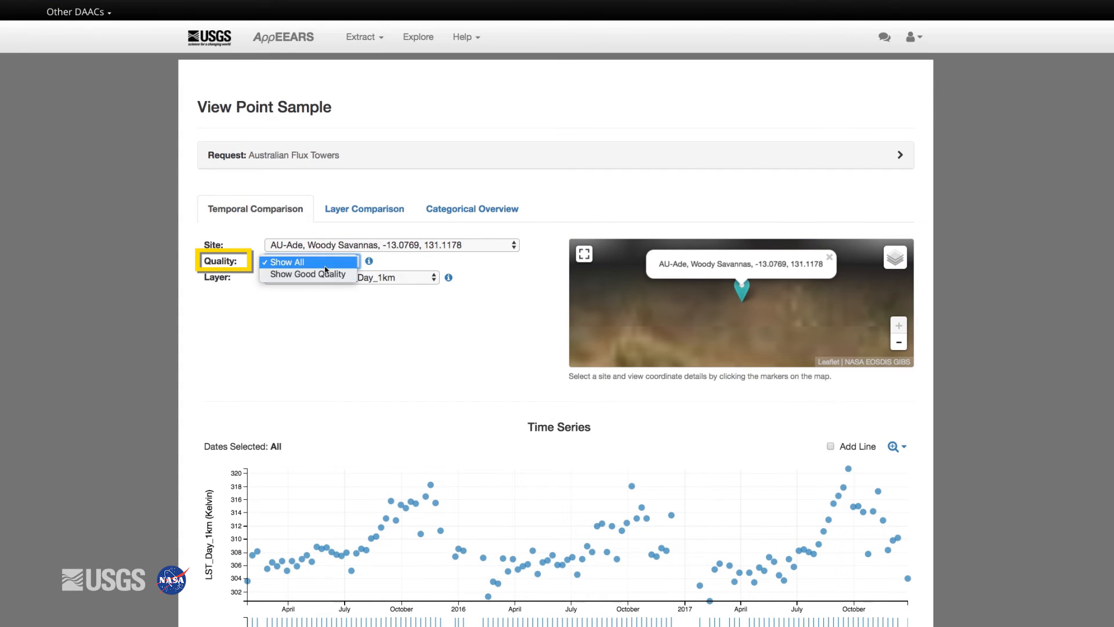
Select Show Good Quality and scroll to the stacked yearly series and data table.
left_click(308, 274)
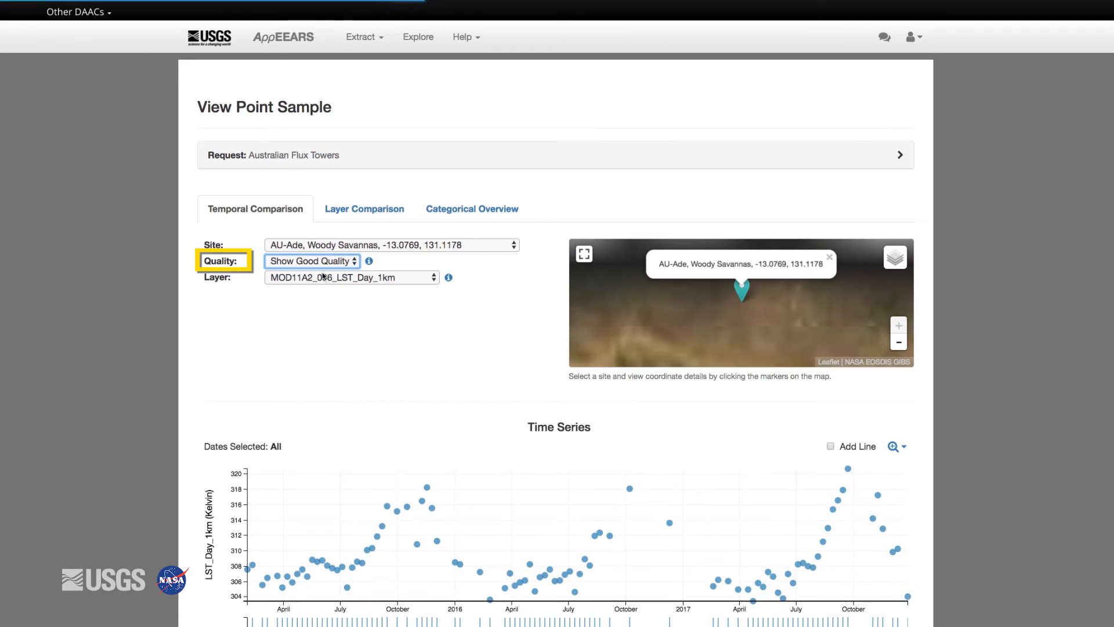
mouse_move(31, 363)
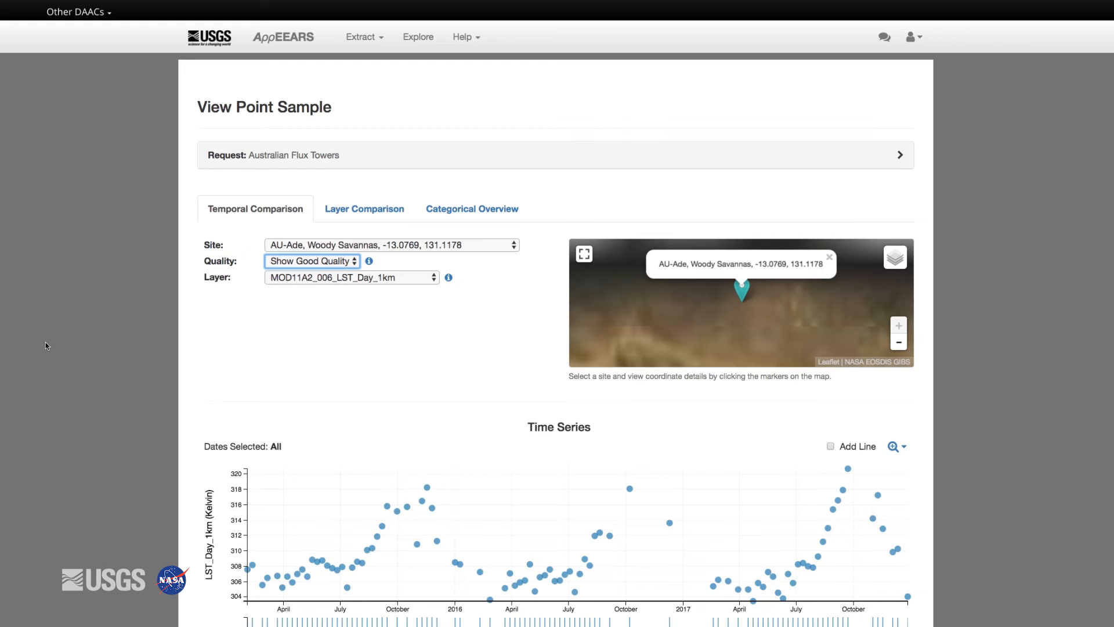
scroll("down", 3)
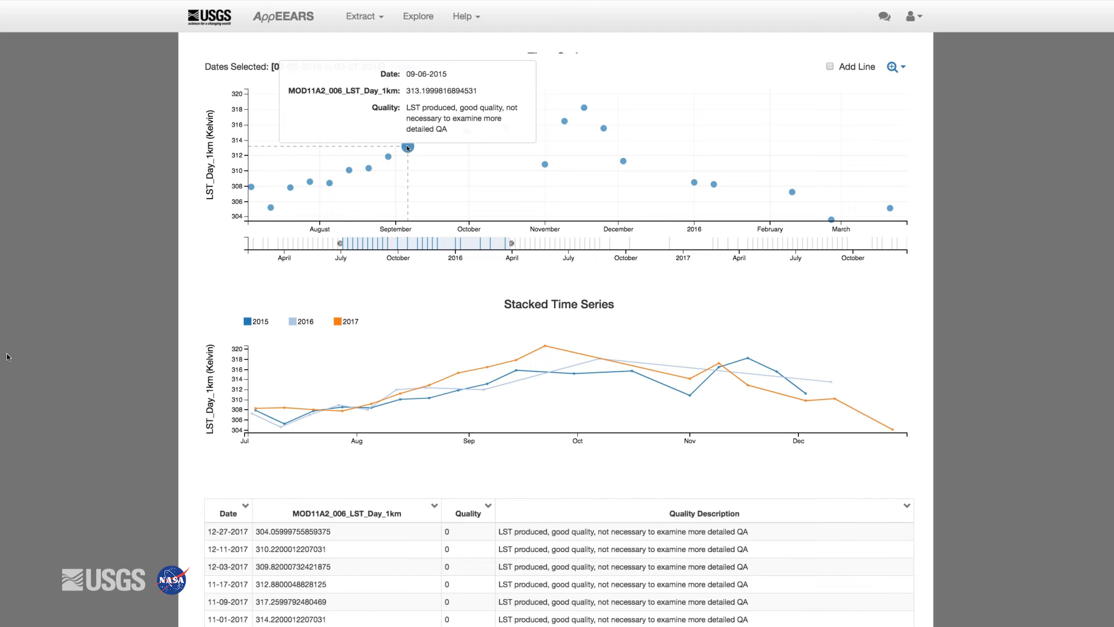
mouse_move(398, 154)
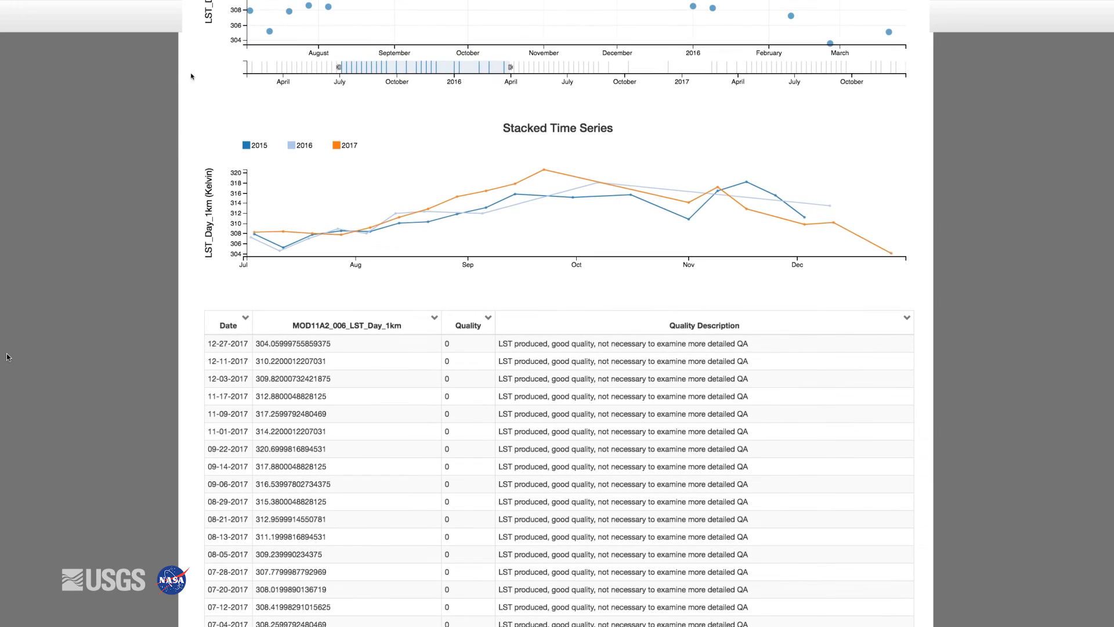
Switch to Layer Comparison and select the AU-Lox, Deciduous Broadleaf Forests site.
left_click(364, 209)
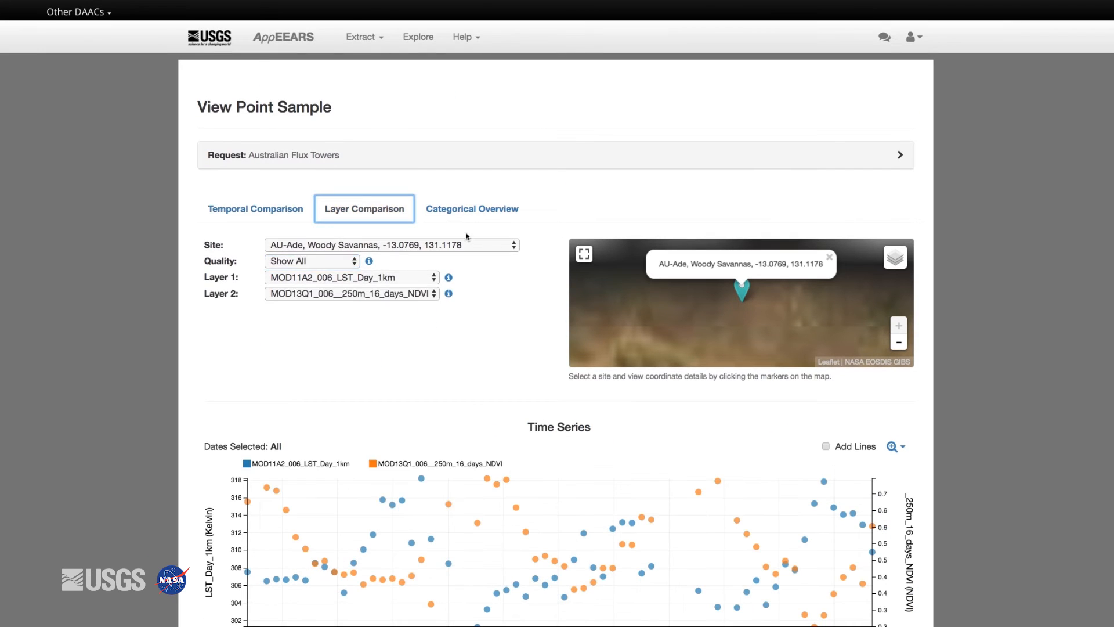
left_click(389, 245)
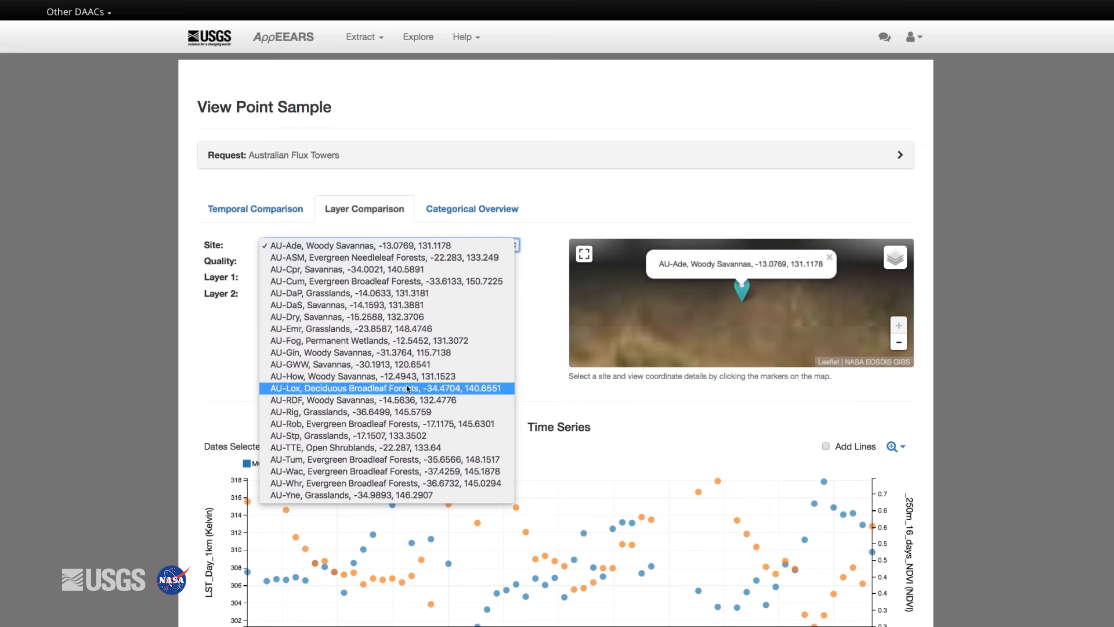
left_click(379, 388)
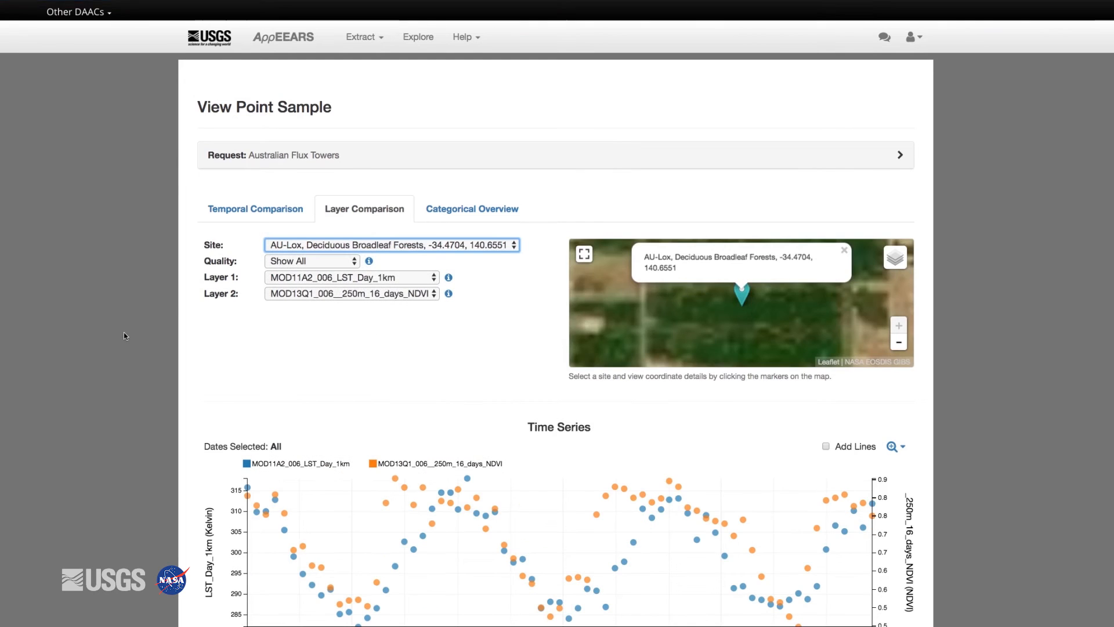
scroll("down", 3)
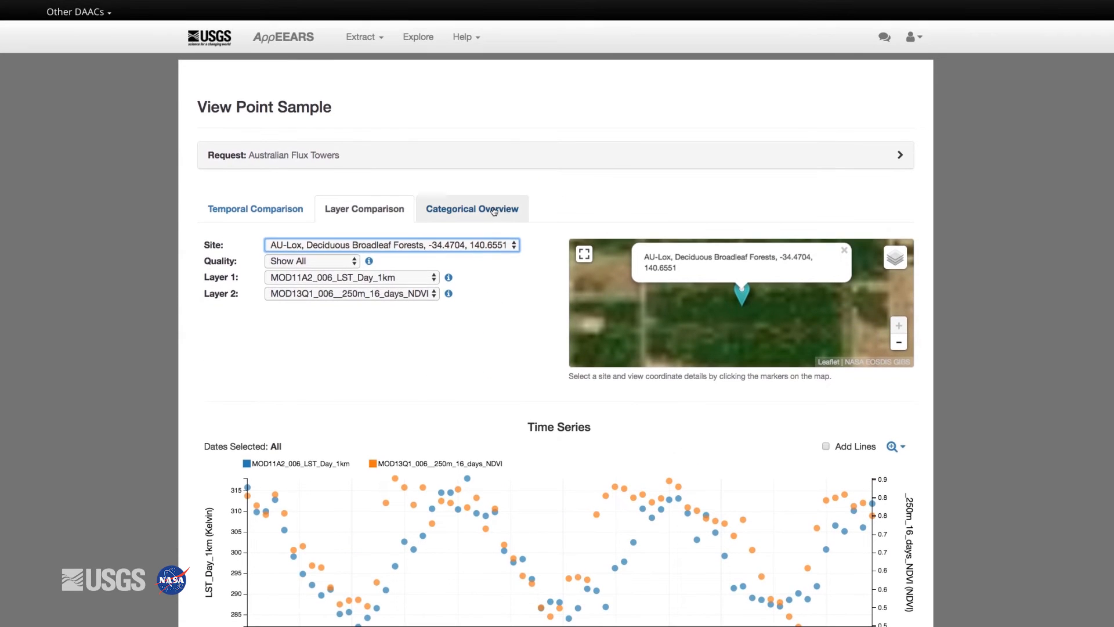
Filter the Categorical Overview to quality 0 and Grasslands, then expand the request details.
left_click(472, 208)
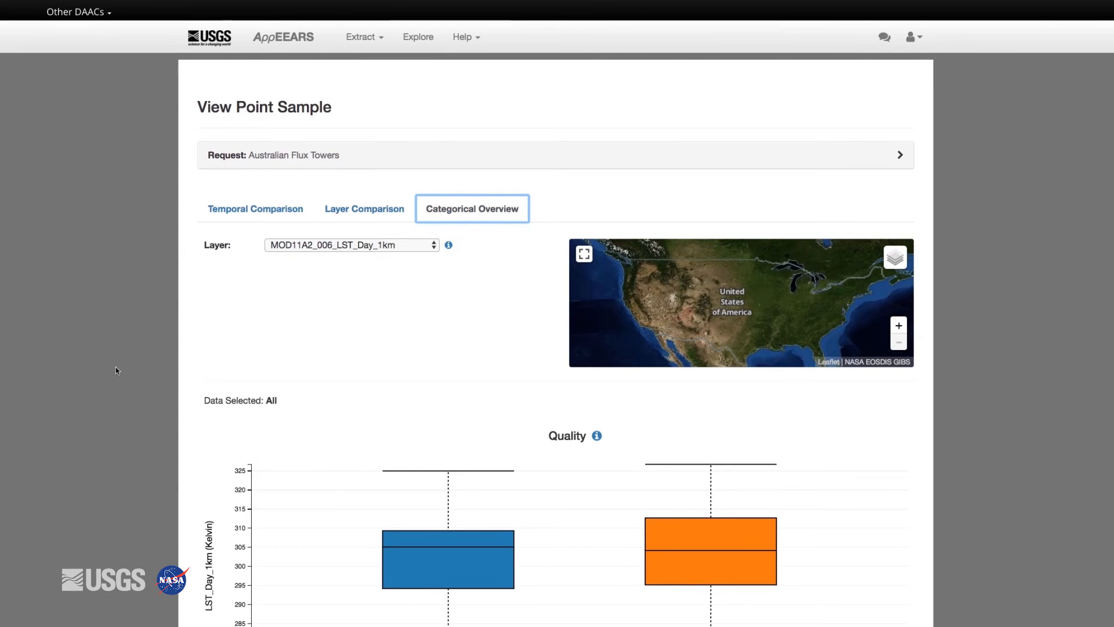
scroll("down", 3)
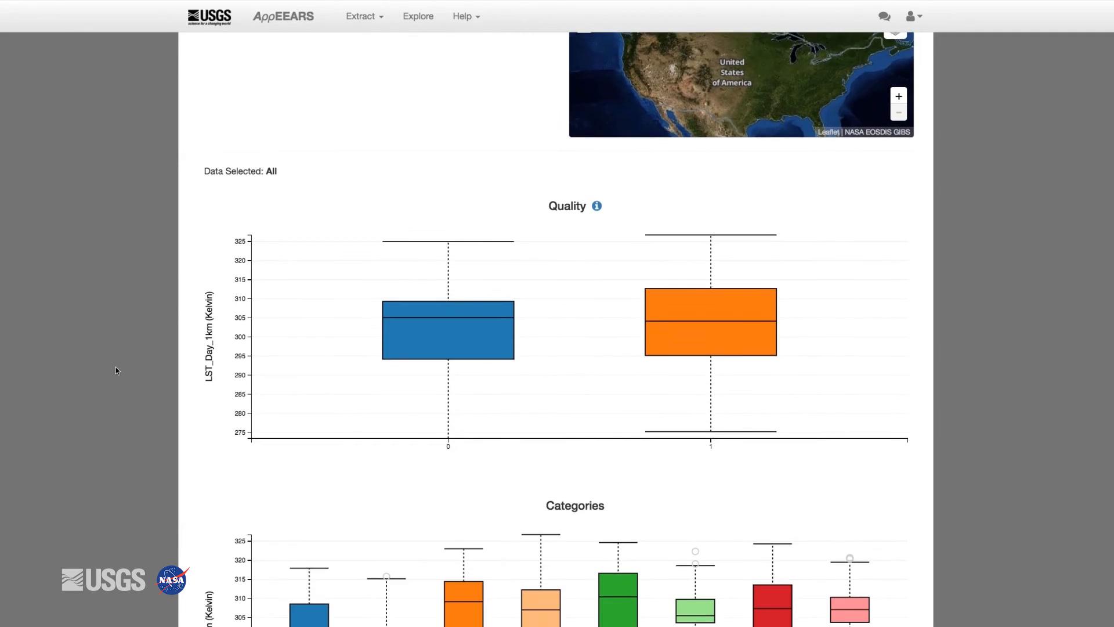
scroll("down", 3)
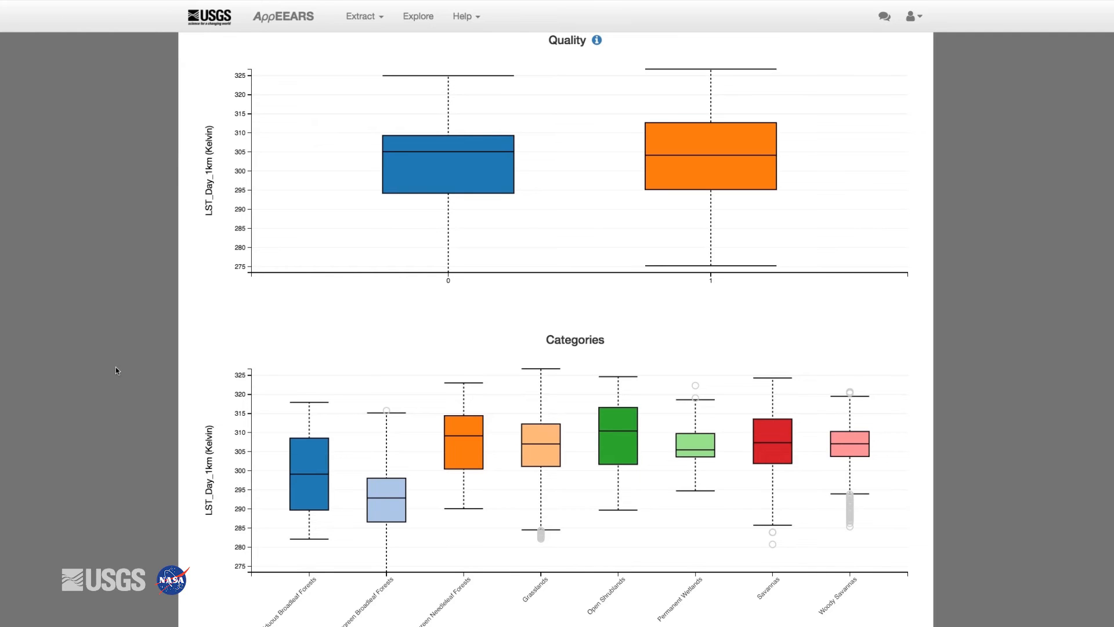
mouse_move(104, 384)
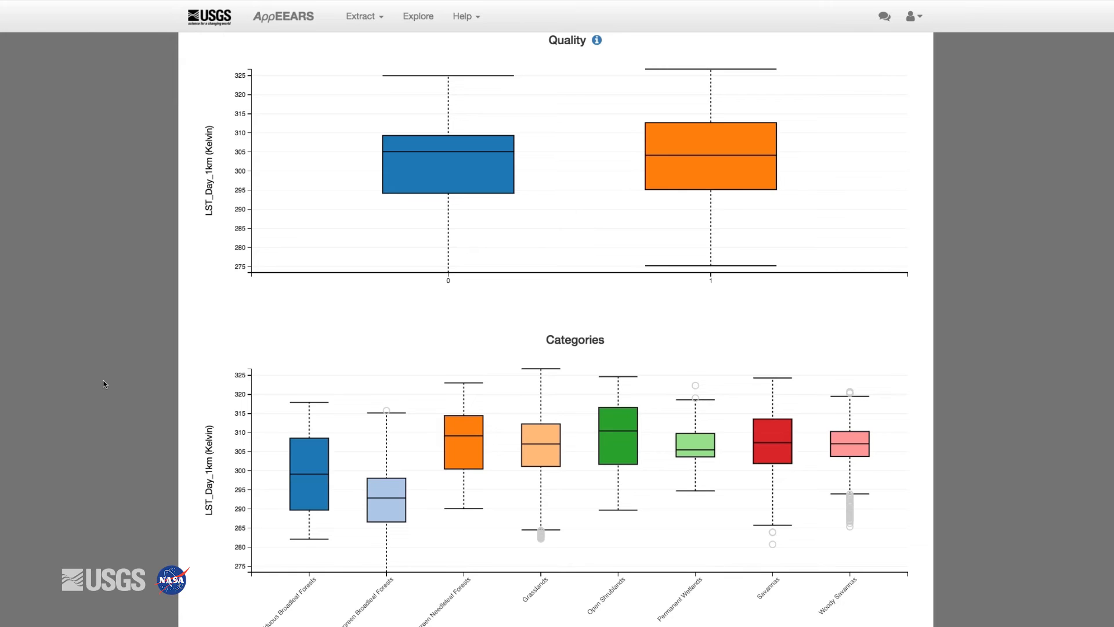
mouse_move(453, 188)
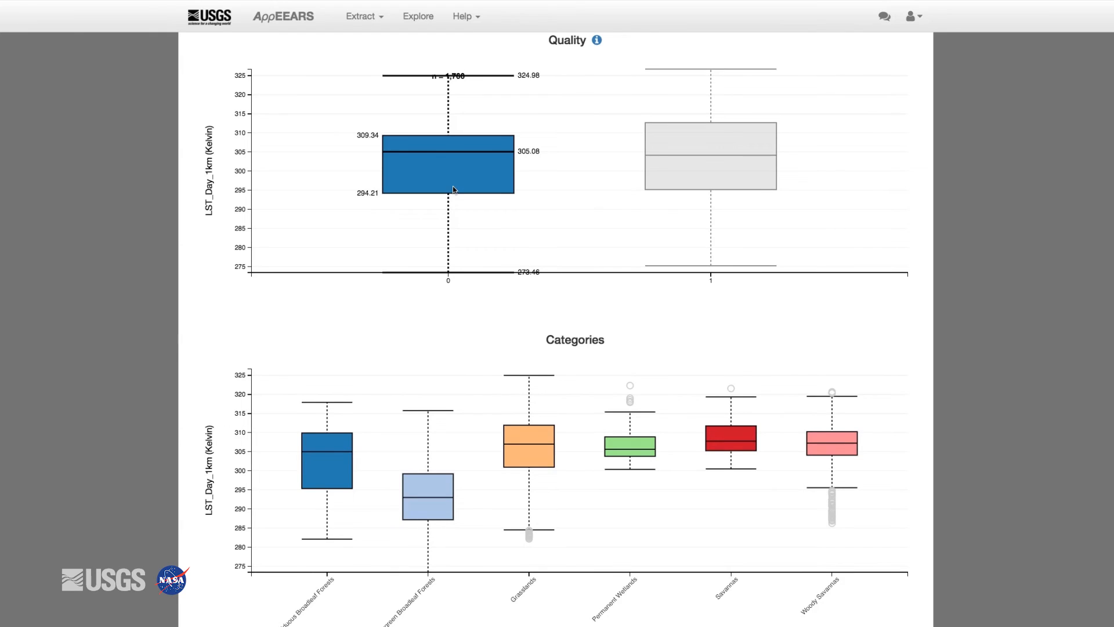
mouse_move(523, 454)
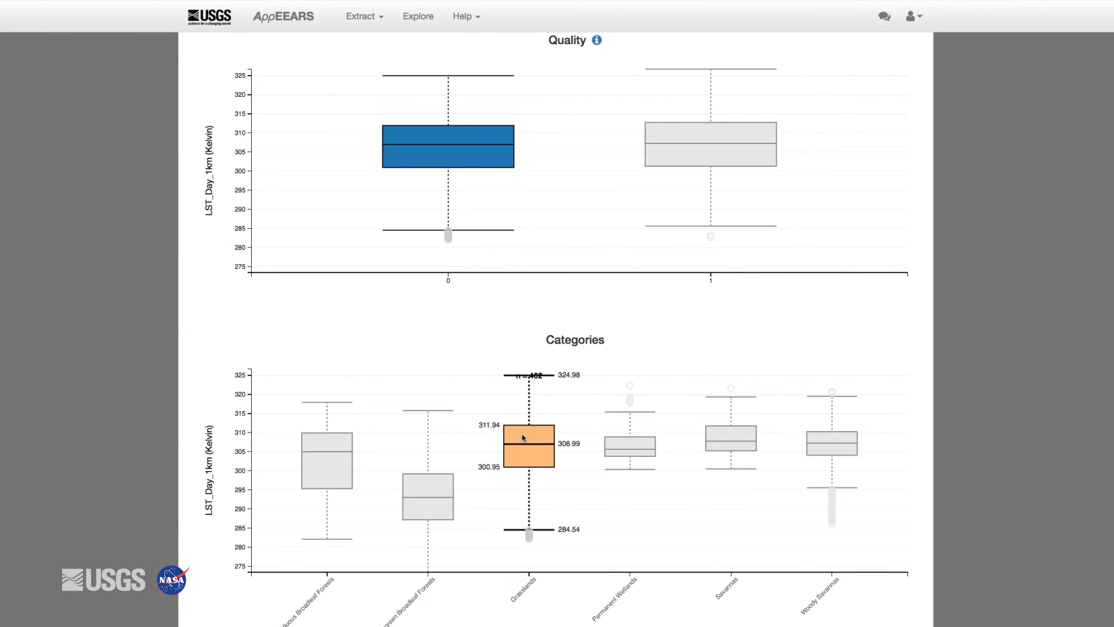
scroll("down", 3)
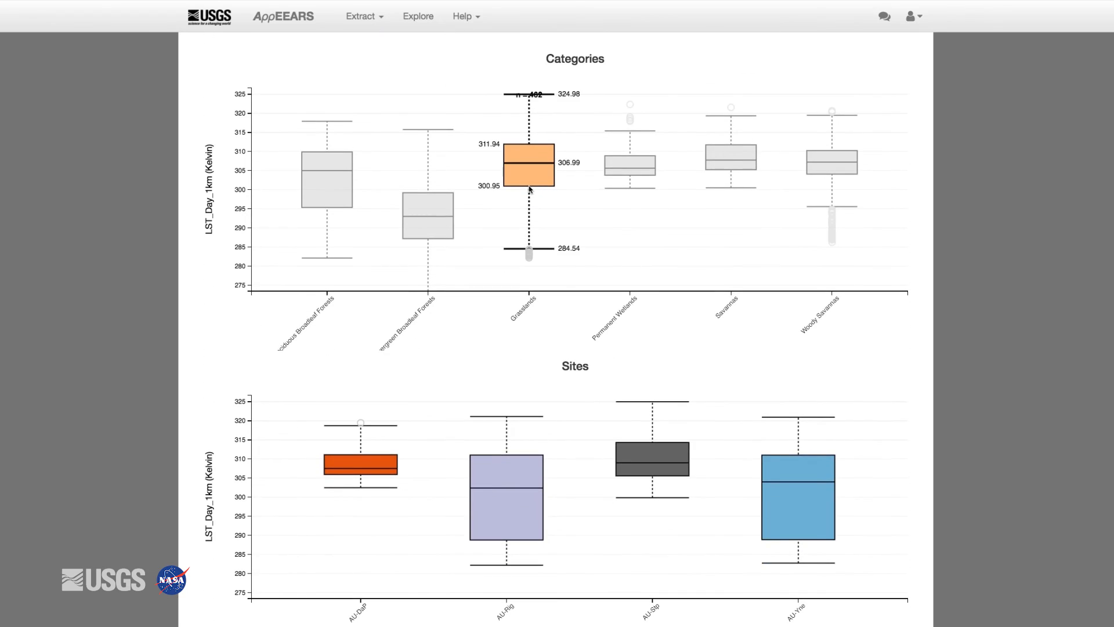
mouse_move(529, 528)
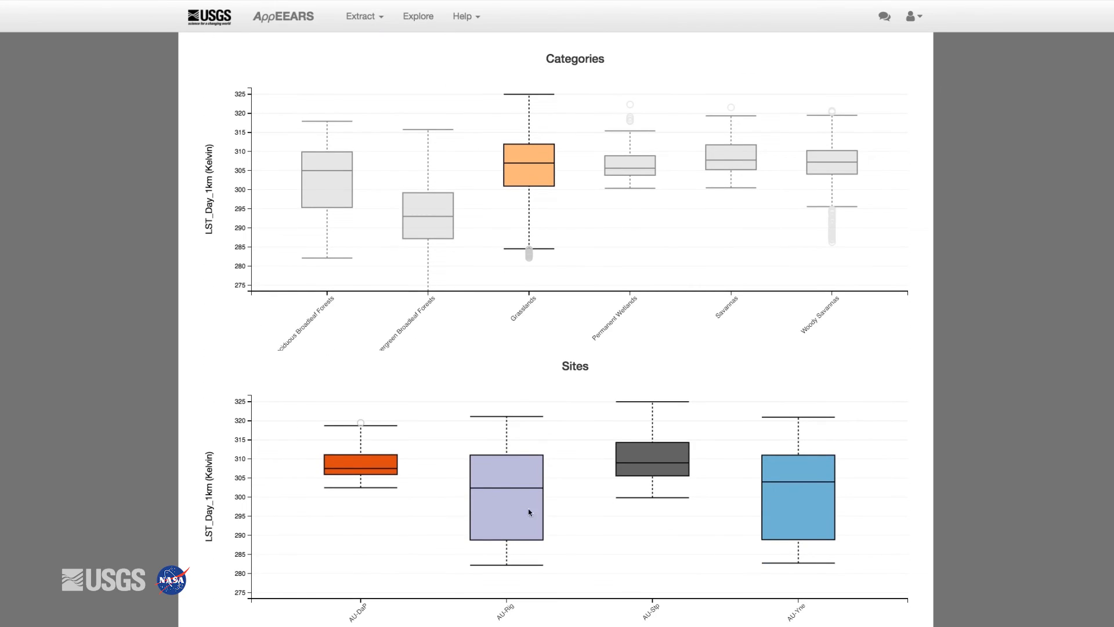
mouse_move(599, 491)
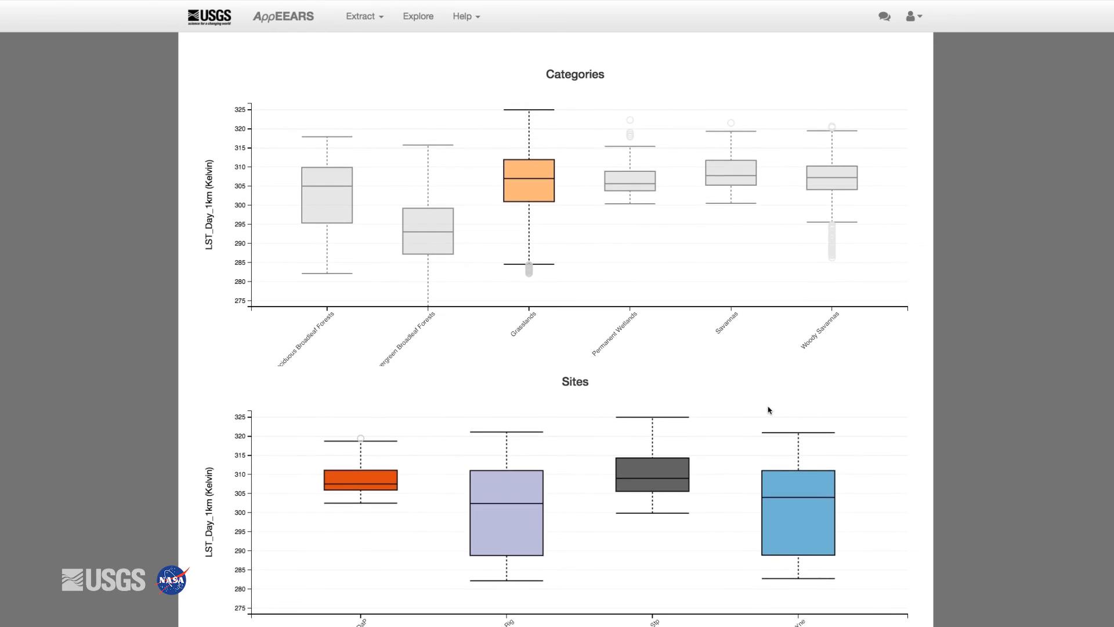
mouse_move(529, 184)
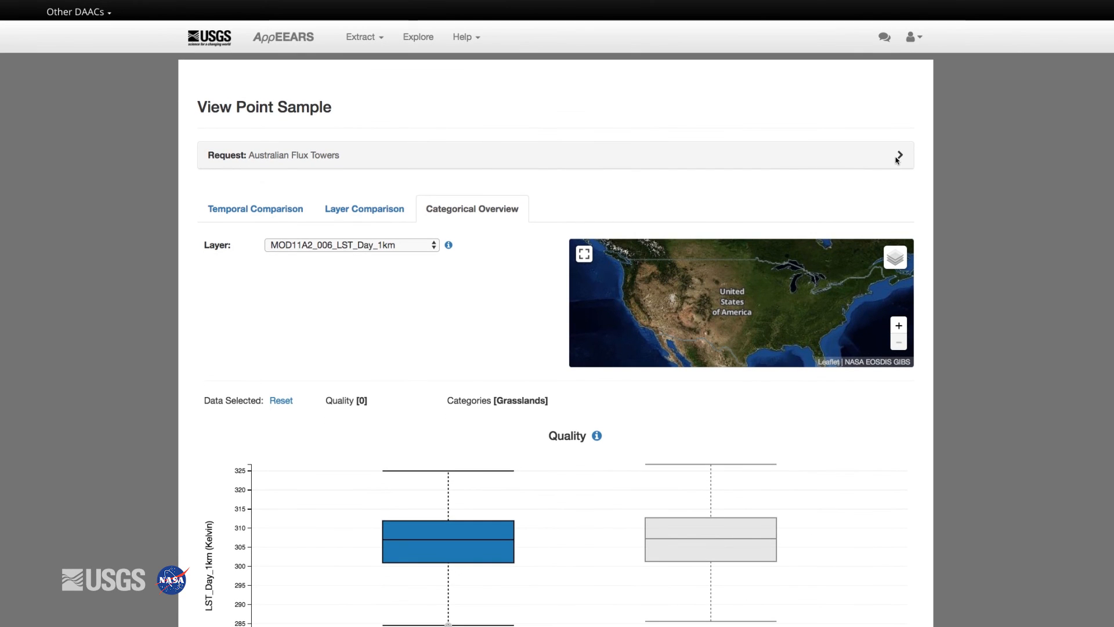
left_click(899, 155)
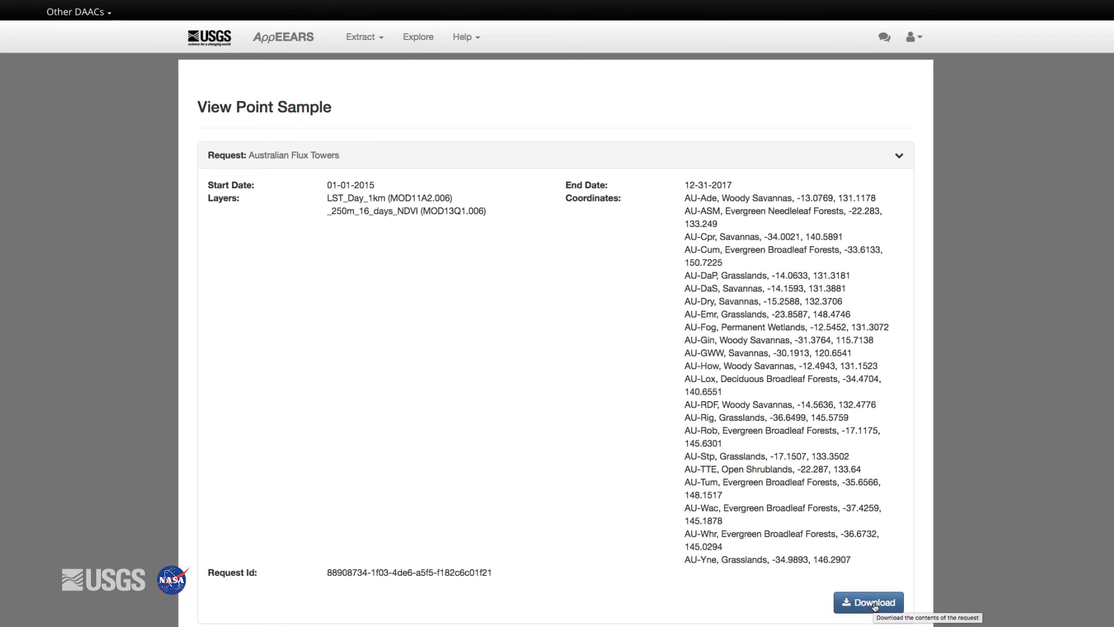
Open the Download Point Sample page for the Australian Flux Towers request, then return to the welcome page.
left_click(868, 601)
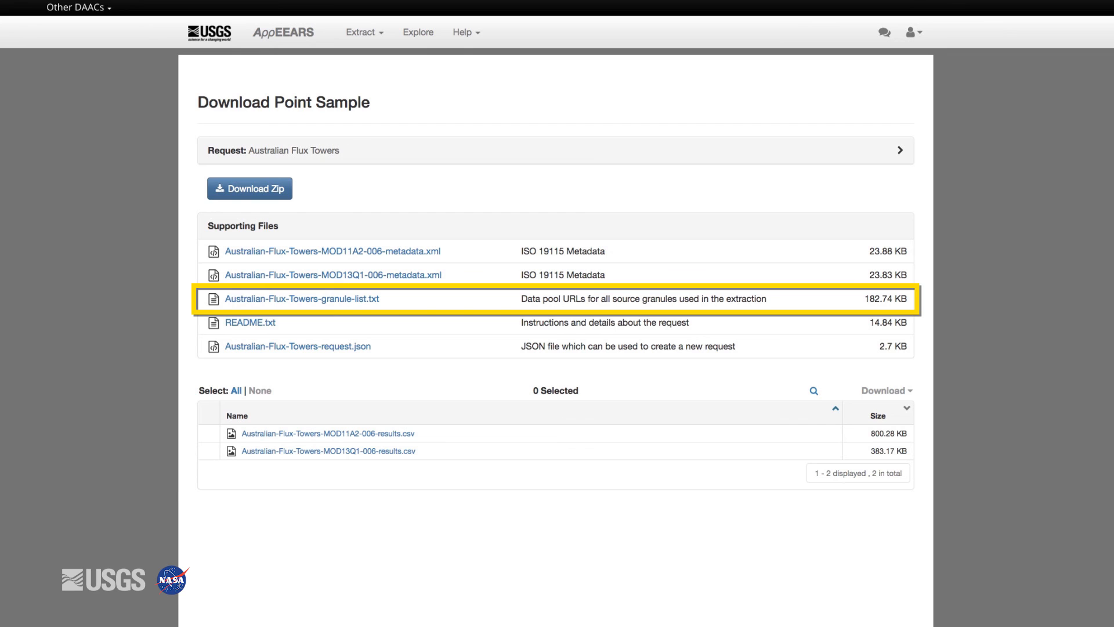
mouse_move(250, 322)
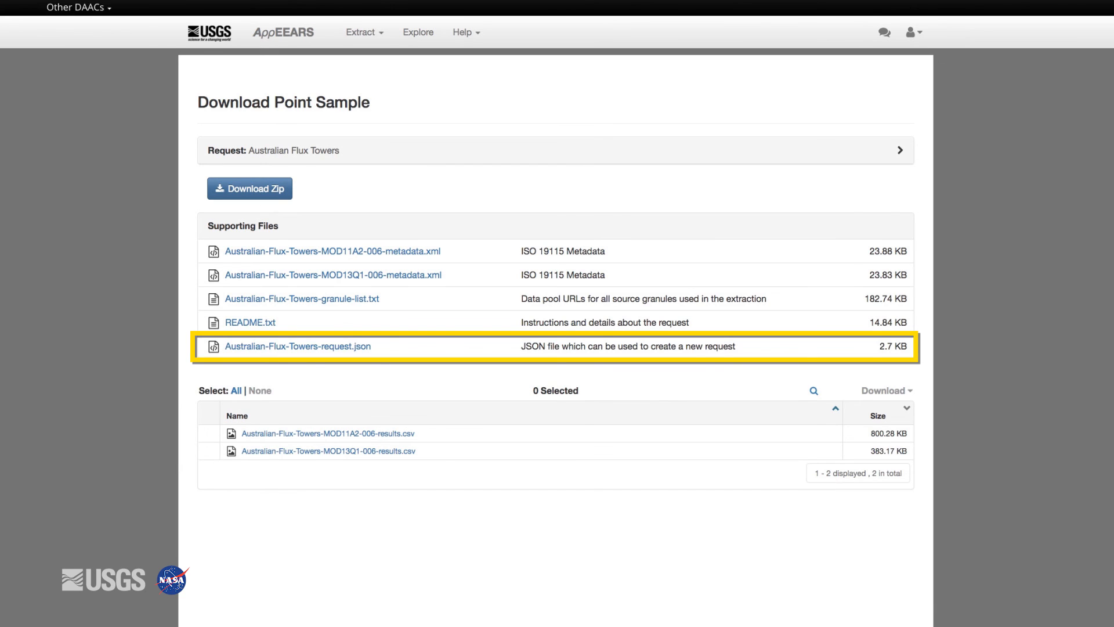
mouse_move(297, 346)
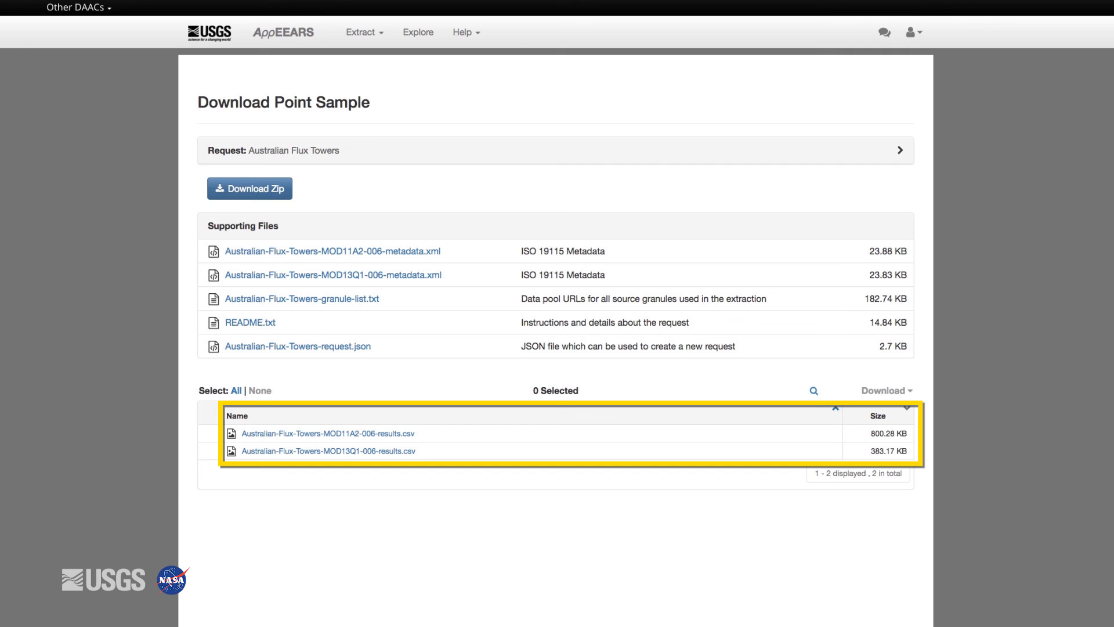
left_click(249, 188)
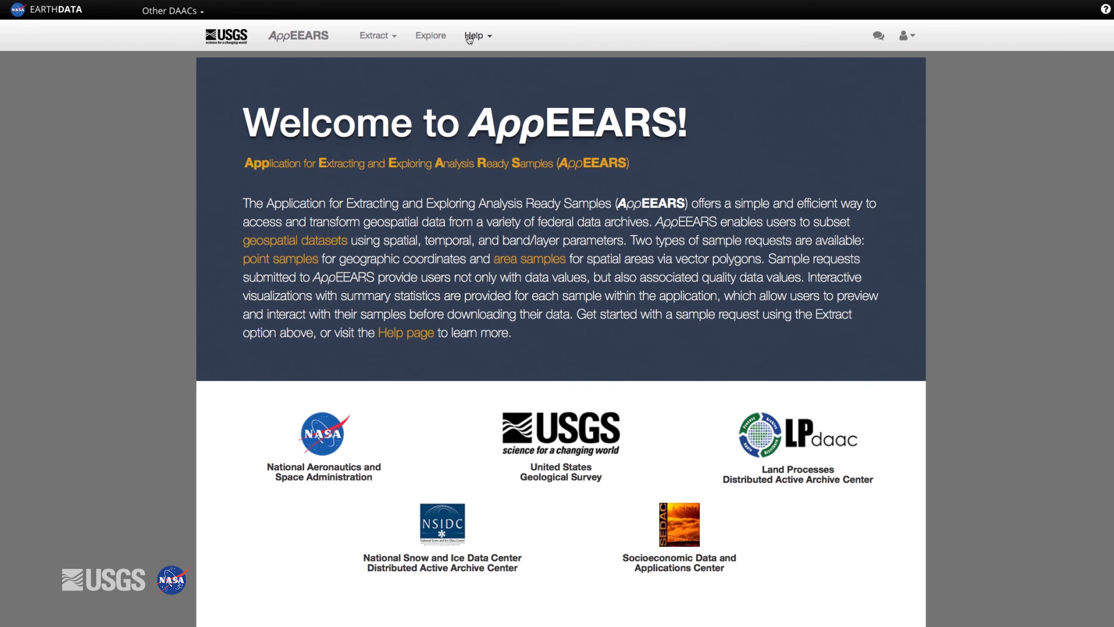
mouse_move(475, 39)
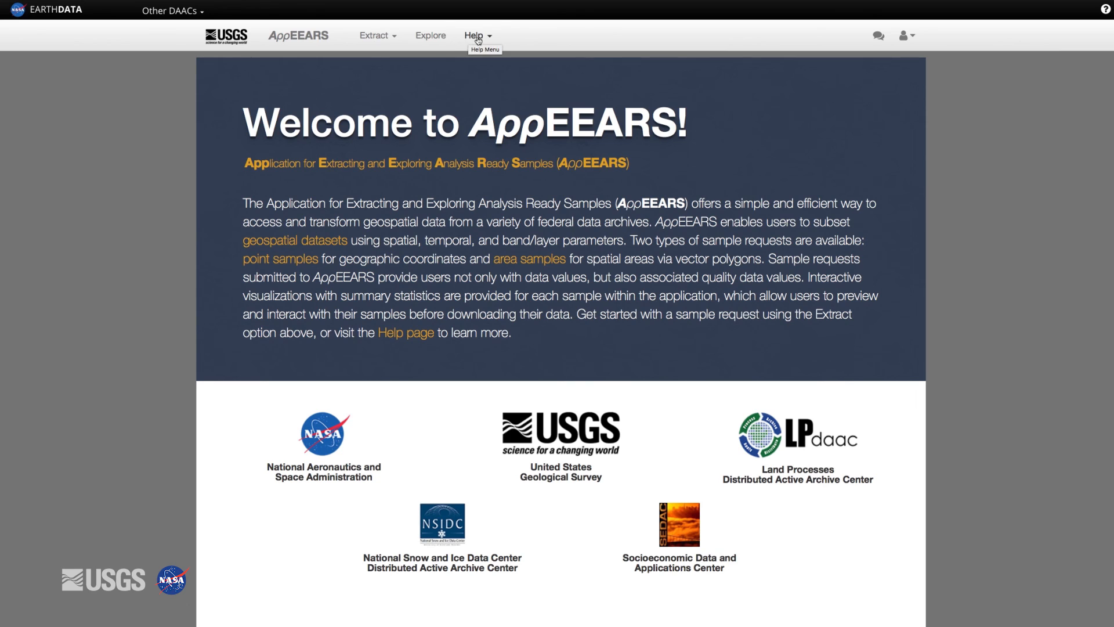
Open the Help menu listing documentation, available products and user services.
left_click(474, 36)
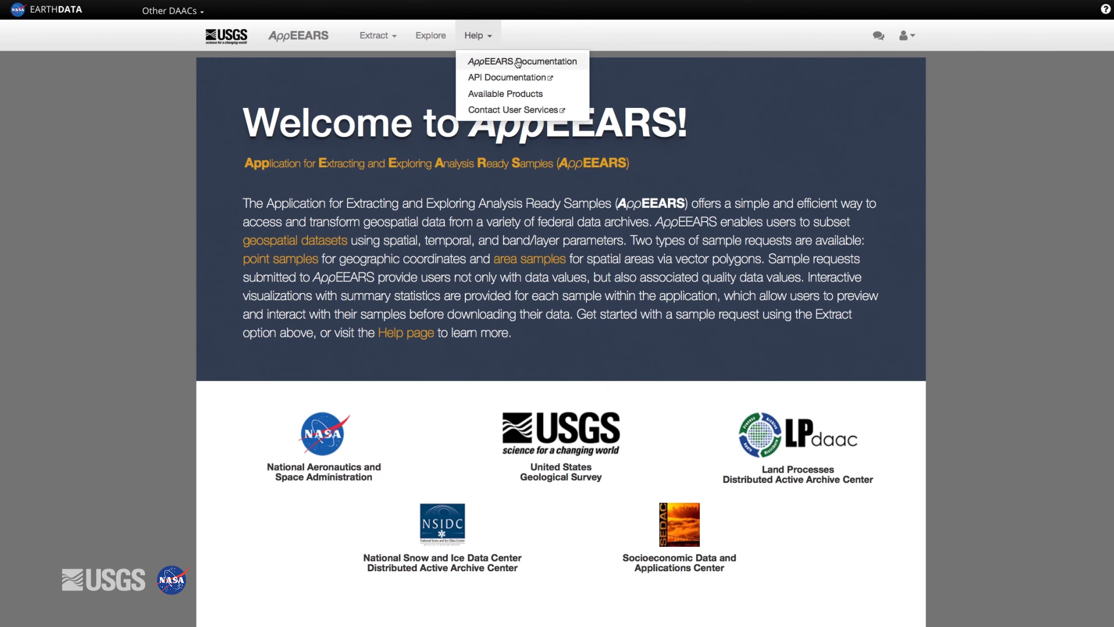